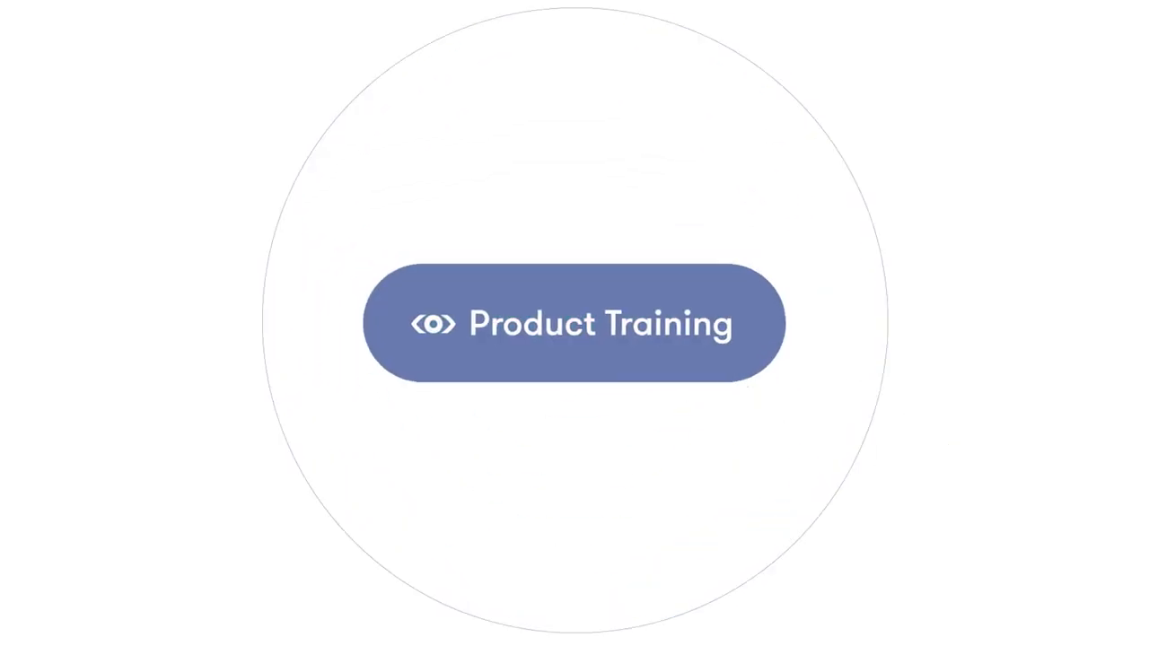
- Land on the Meltwater home dashboard with recent searches and product overview
{"action": "left_click", "coordinate": [575, 323]}
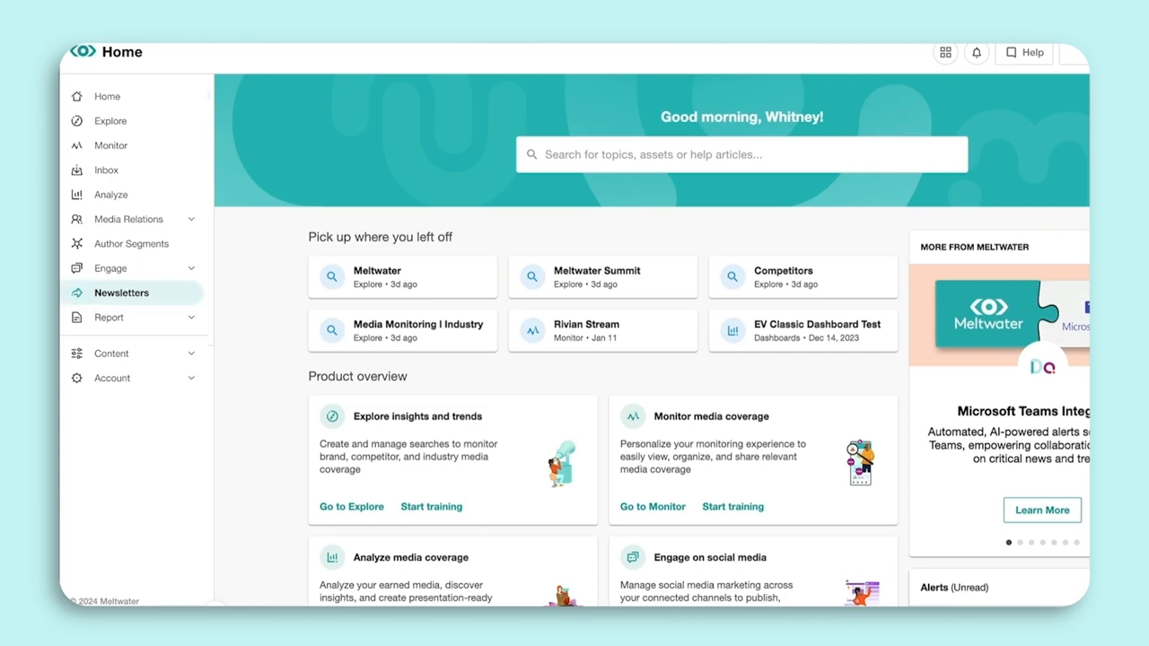
- From Newsletters, create a new standard newsletter to reach template selection
{"action": "left_click", "coordinate": [121, 292]}
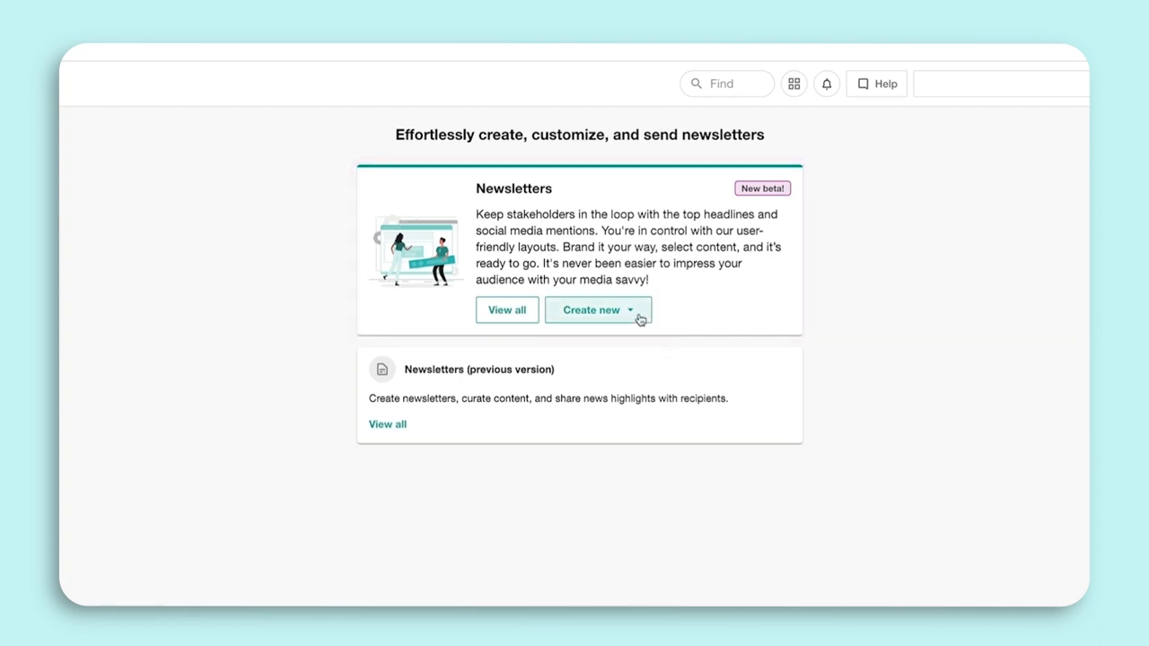
{"action": "left_click", "coordinate": [630, 310]}
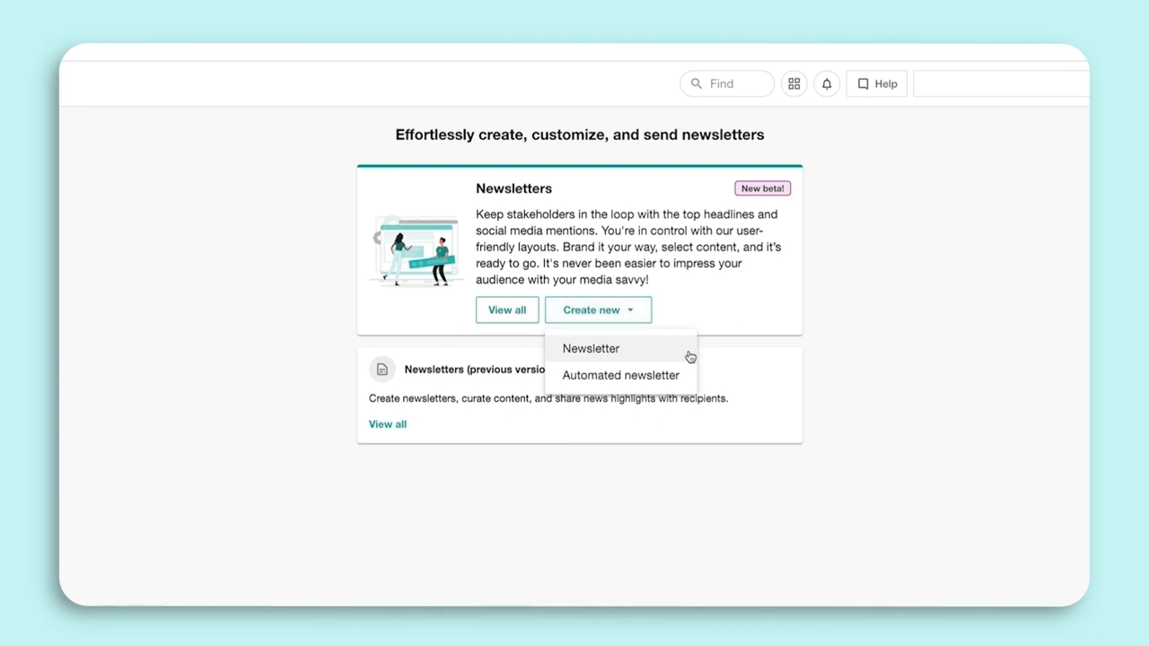
{"action": "left_click", "coordinate": [591, 348]}
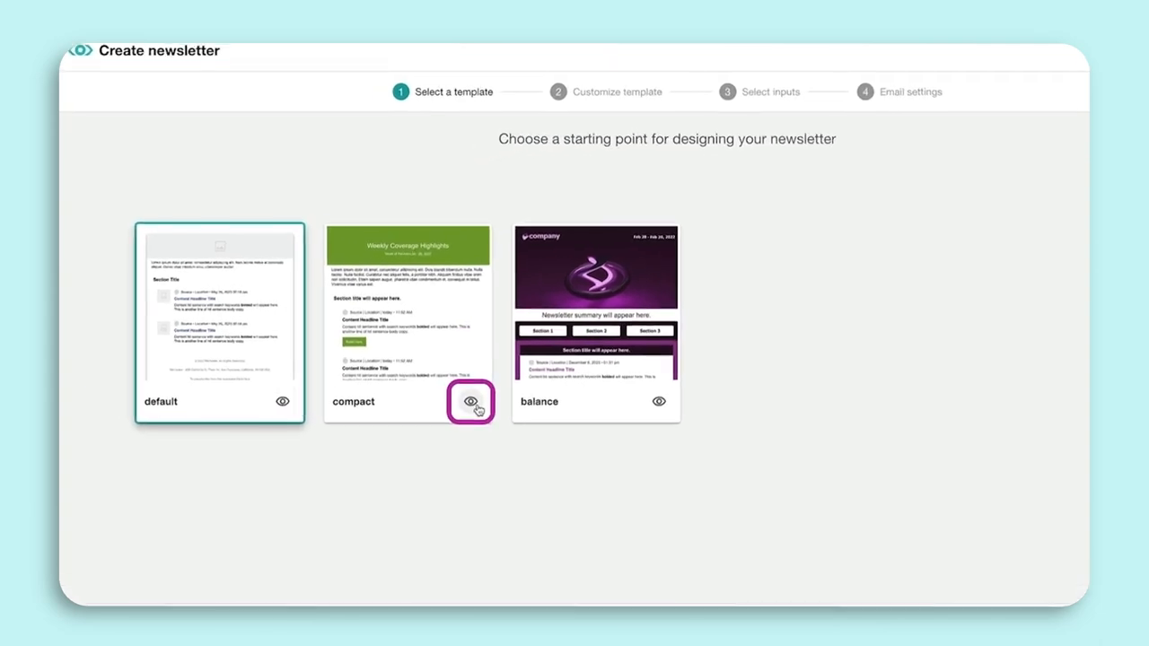
- Preview the compact template, then choose the balance template and continue to customization
{"action": "left_click", "coordinate": [470, 401]}
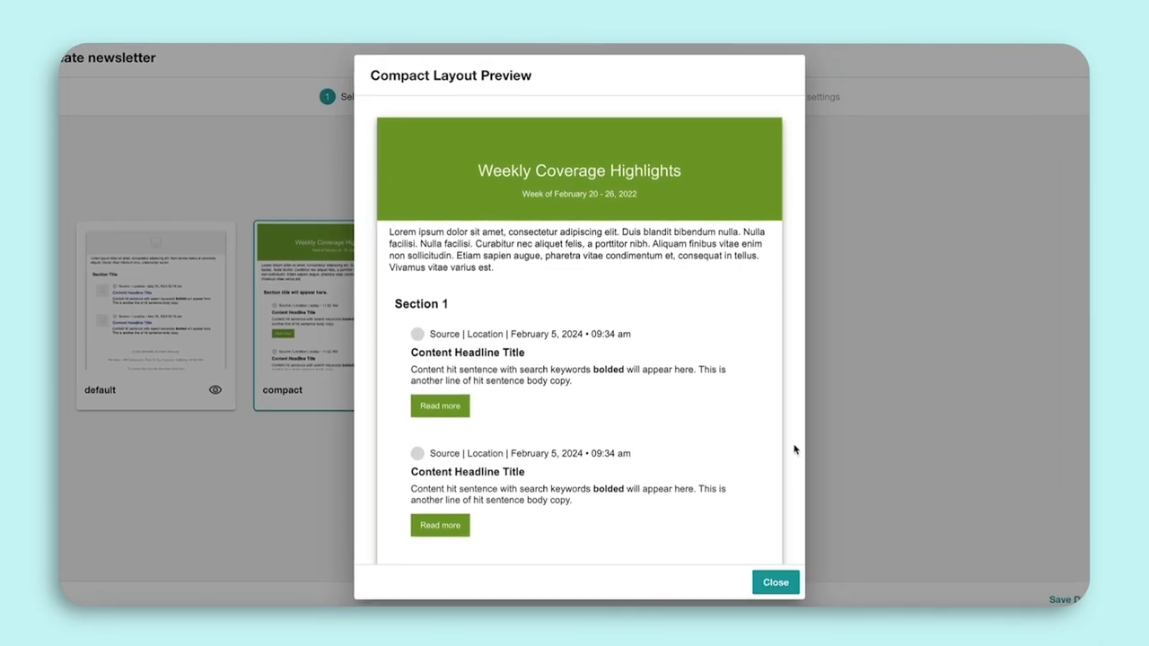
{"action": "scroll", "scroll_direction": "down", "scroll_amount": 3}
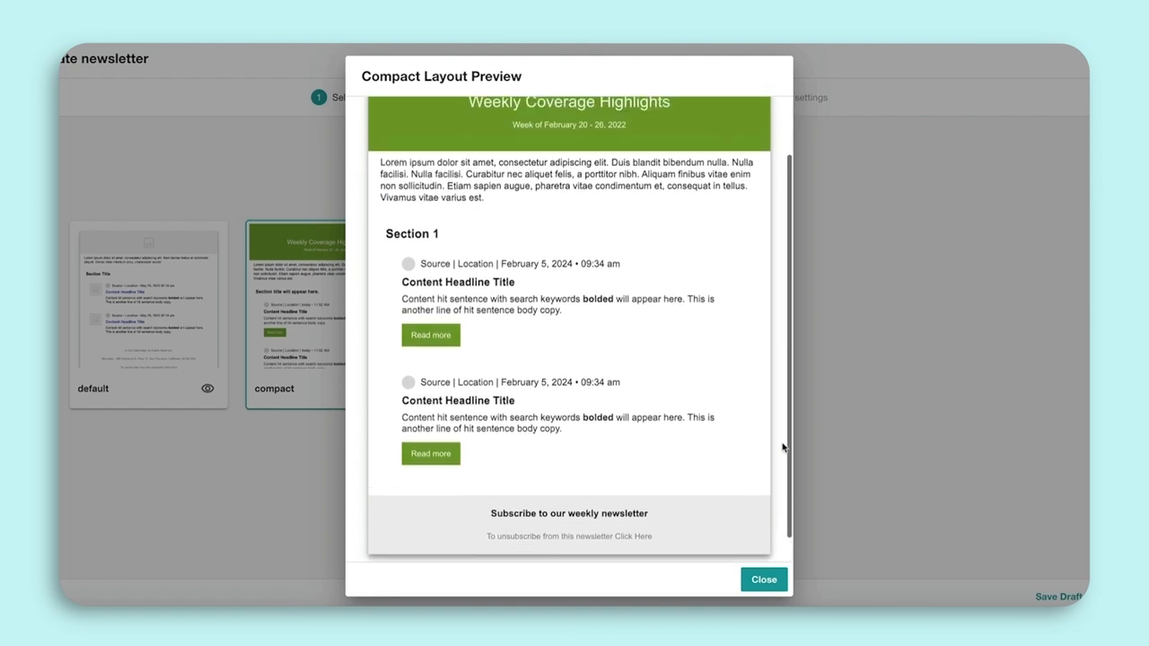
{"action": "scroll", "scroll_direction": "up", "scroll_amount": 3}
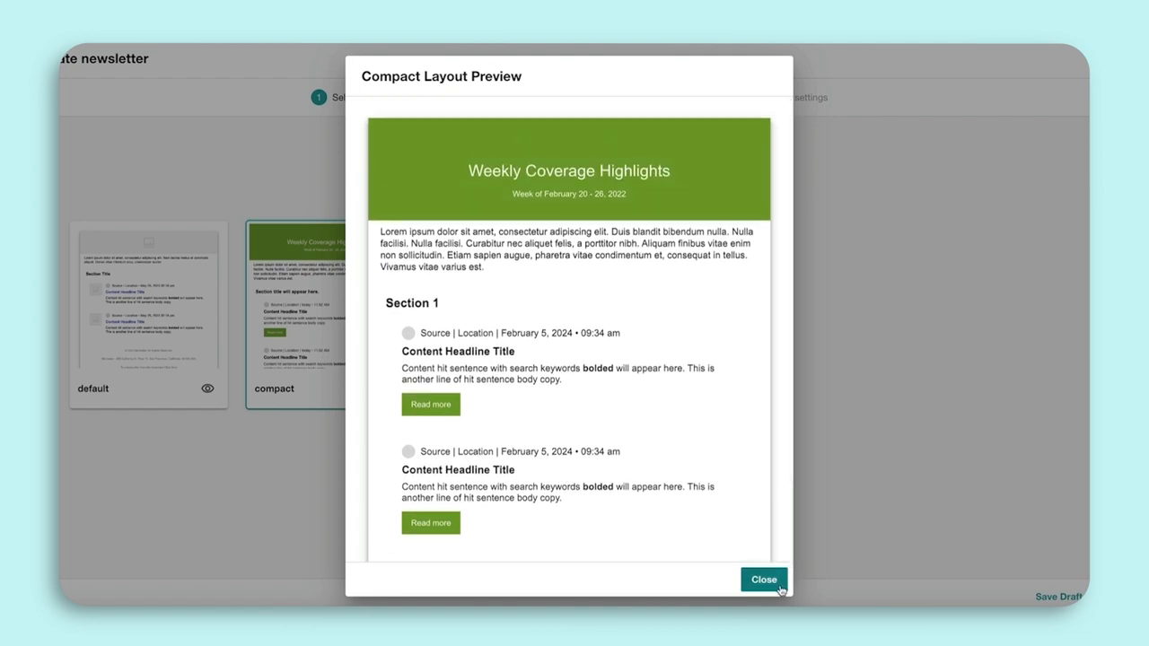
{"action": "left_click", "coordinate": [762, 579]}
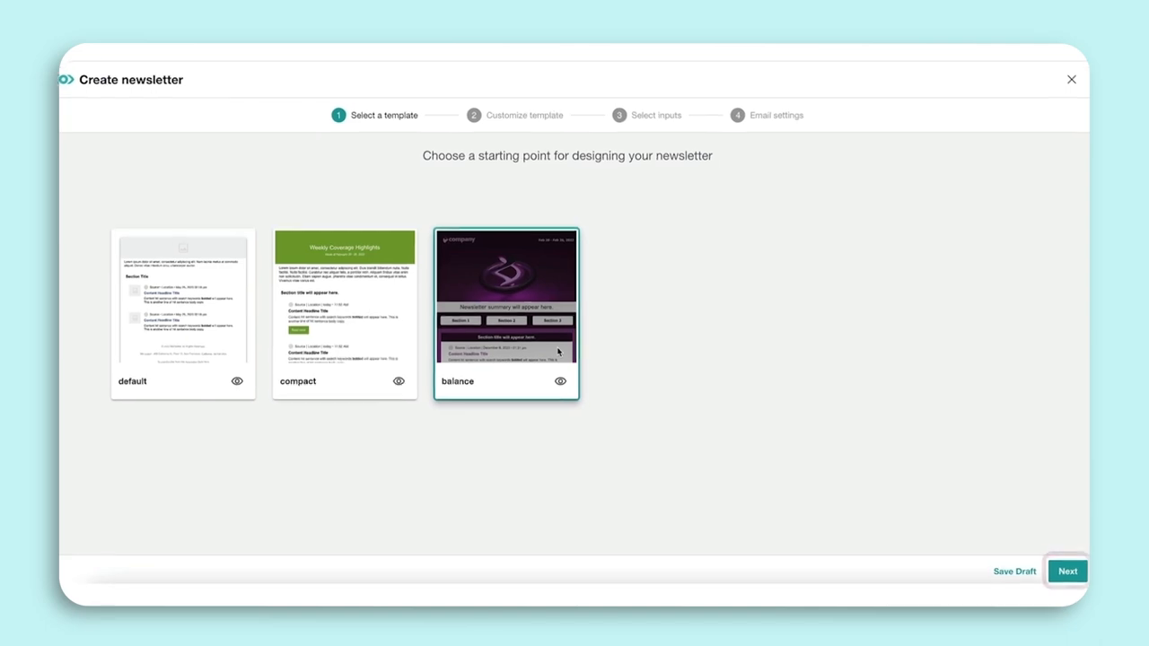
{"action": "left_click", "coordinate": [1067, 571]}
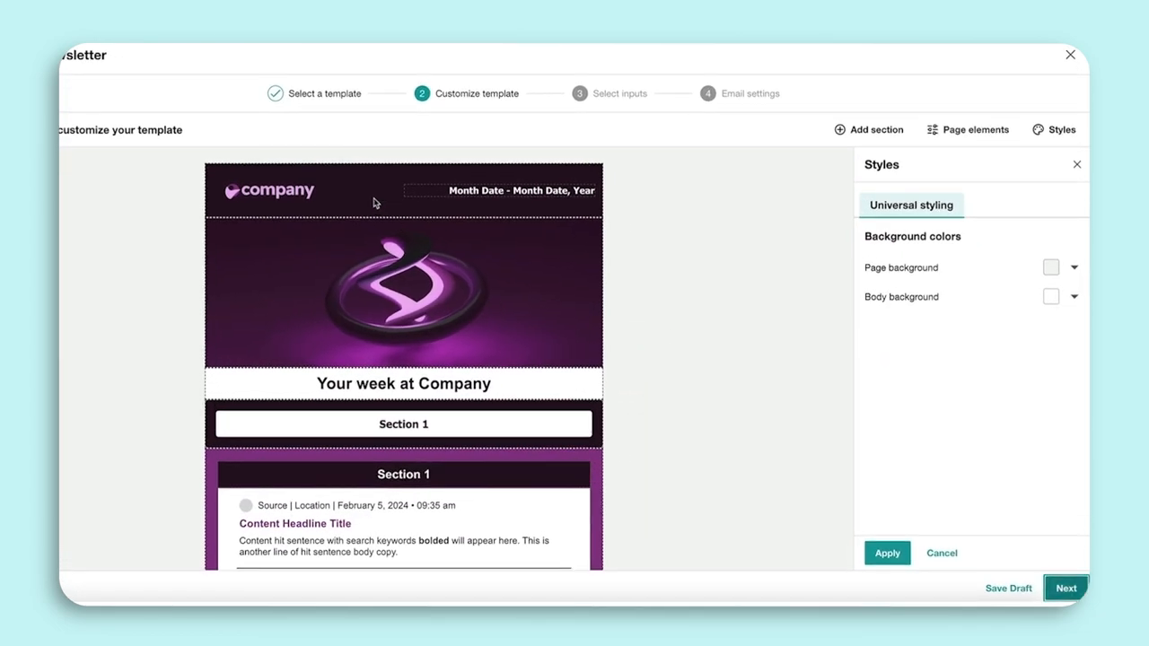
- Swap the header's placeholder logo for MW logo white.png and enlarge it
{"action": "left_click", "coordinate": [373, 189]}
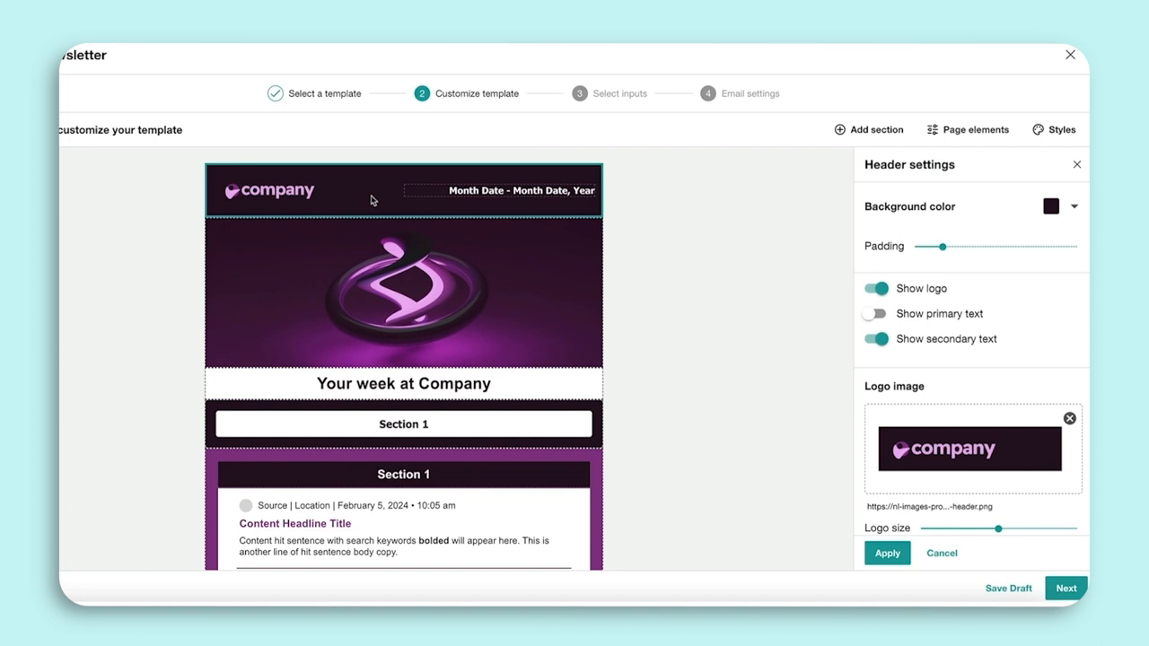
{"action": "left_click", "coordinate": [403, 290]}
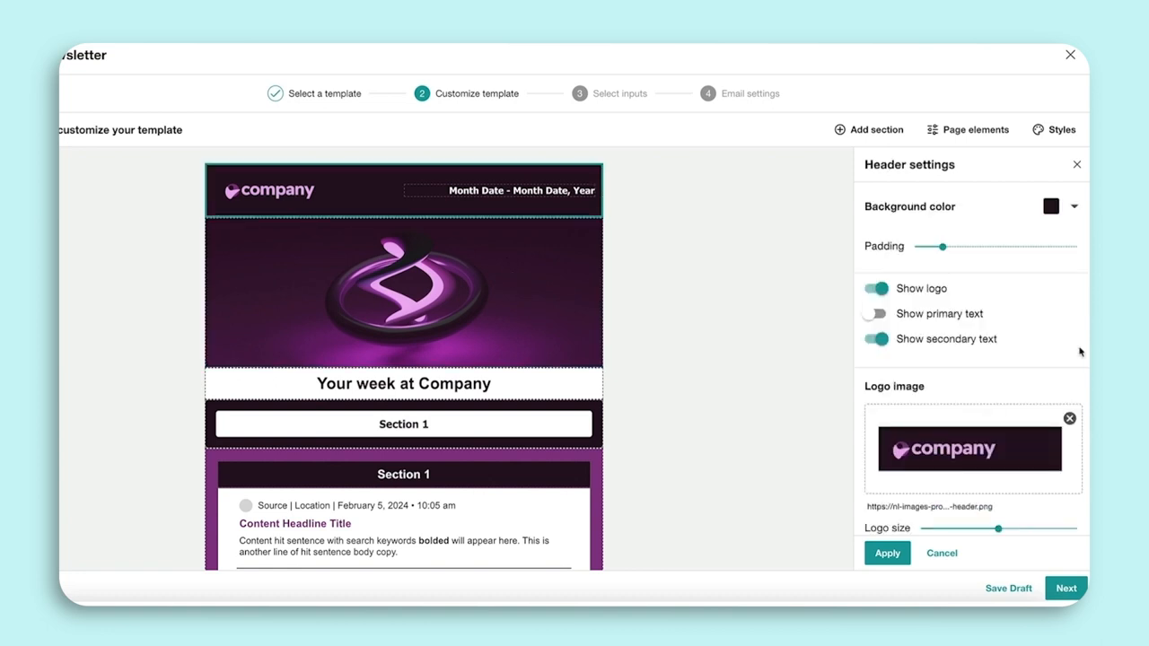
{"action": "scroll", "scroll_direction": "down", "scroll_amount": 3}
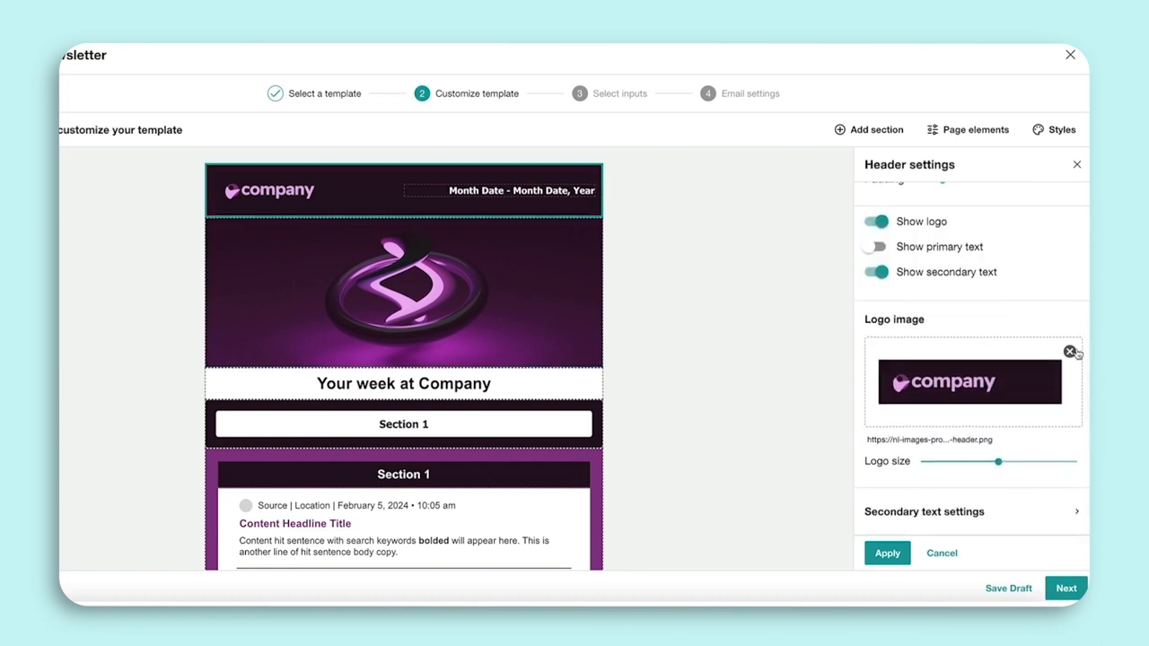
{"action": "left_click", "coordinate": [1069, 351]}
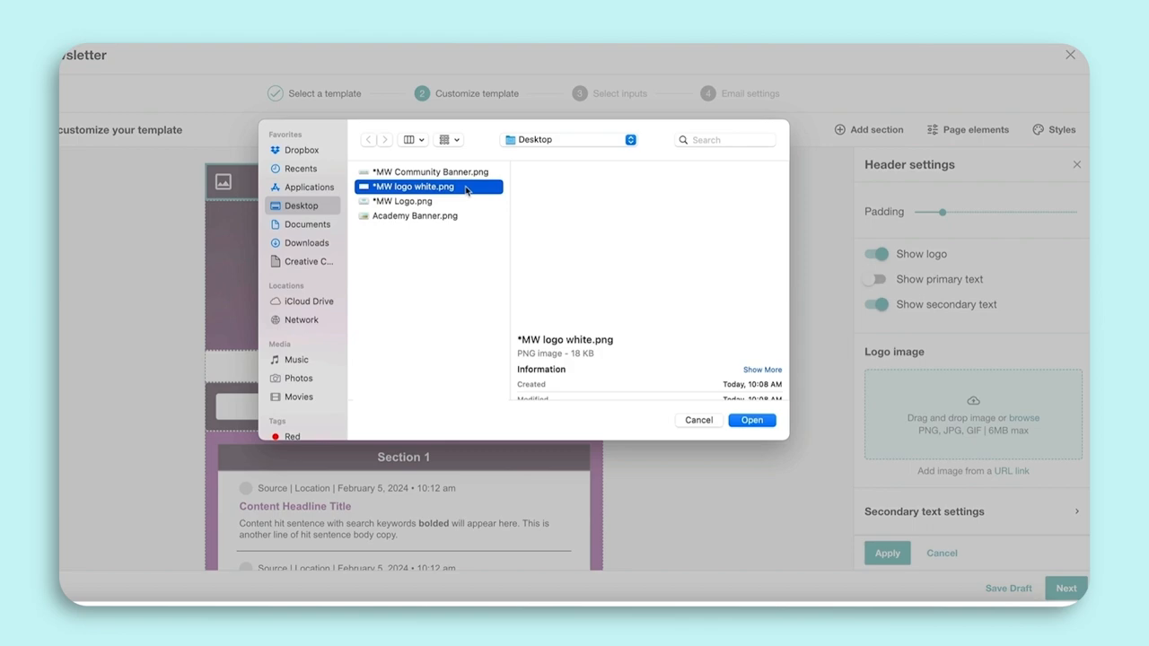
{"action": "left_click", "coordinate": [751, 420]}
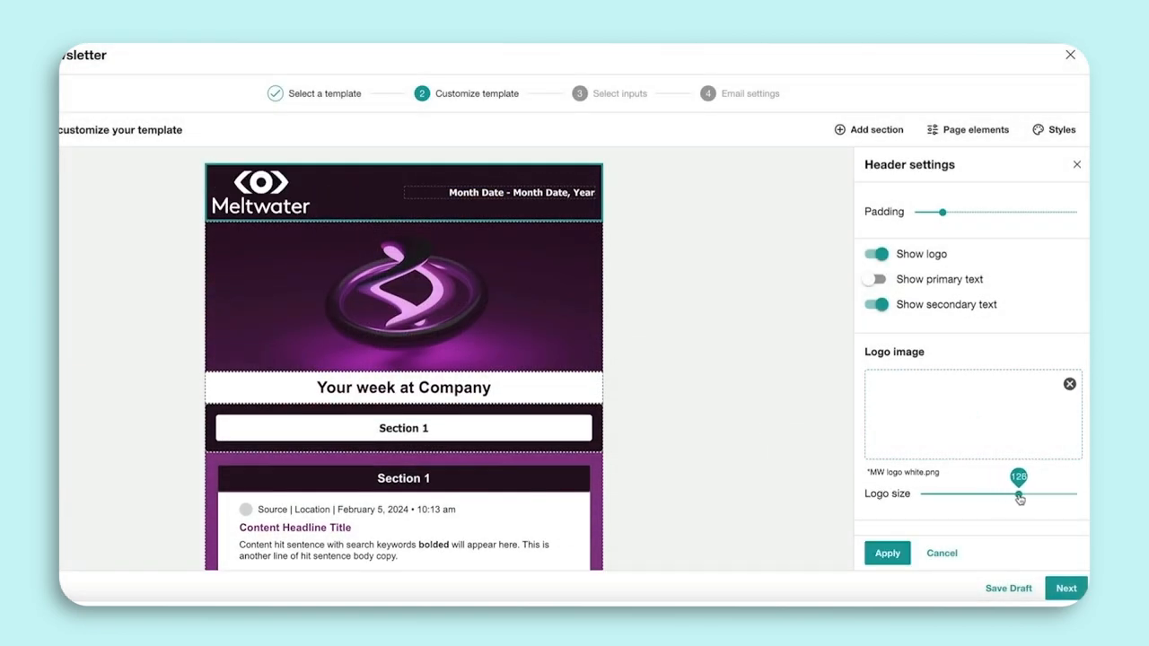
{"action": "left_click_drag", "start_coordinate": [1019, 496], "coordinate": [1018, 497]}
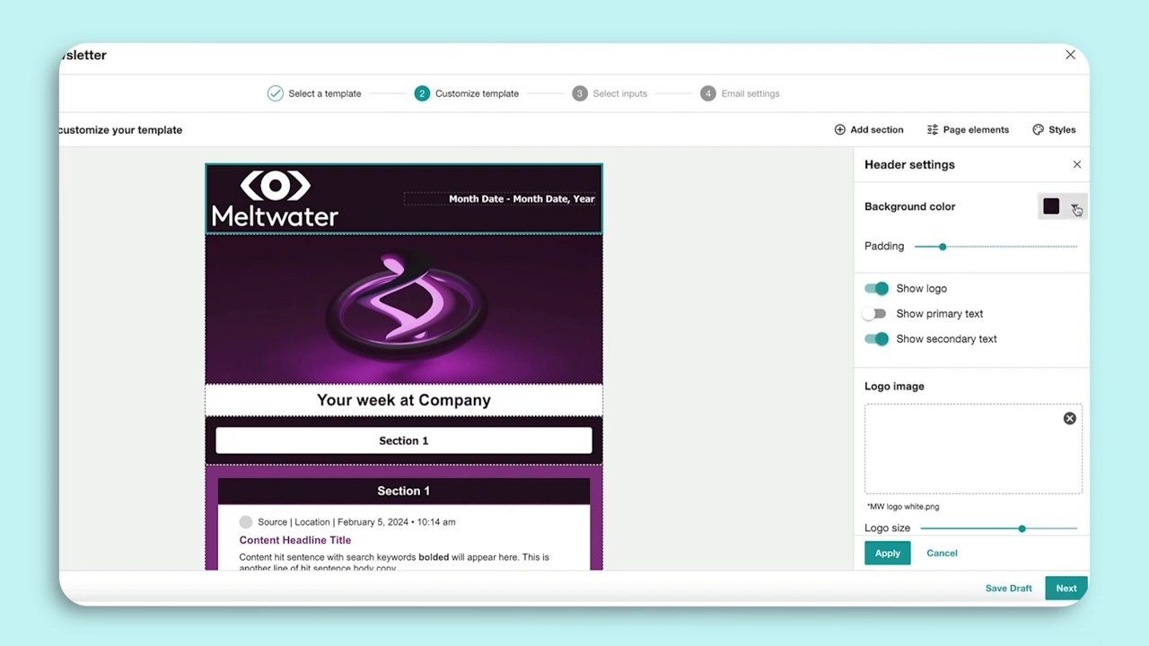
- Set the header background to teal and increase the header padding
{"action": "left_click", "coordinate": [1049, 206]}
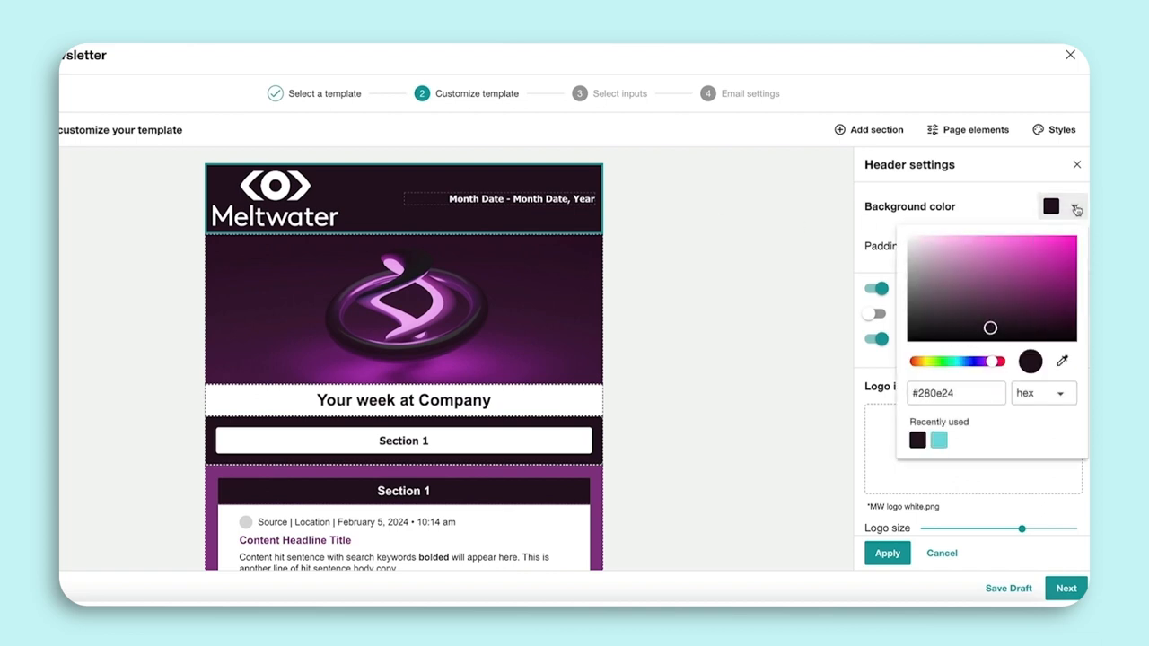
{"action": "left_click", "coordinate": [1039, 393]}
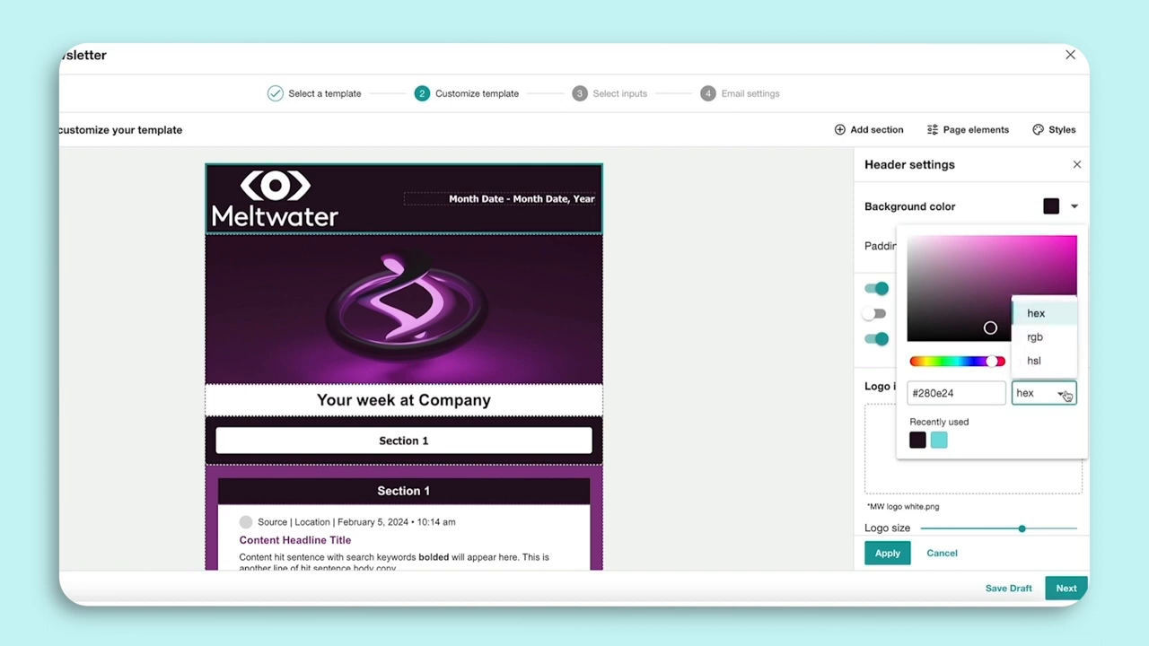
{"action": "mouse_move", "coordinate": [1063, 341]}
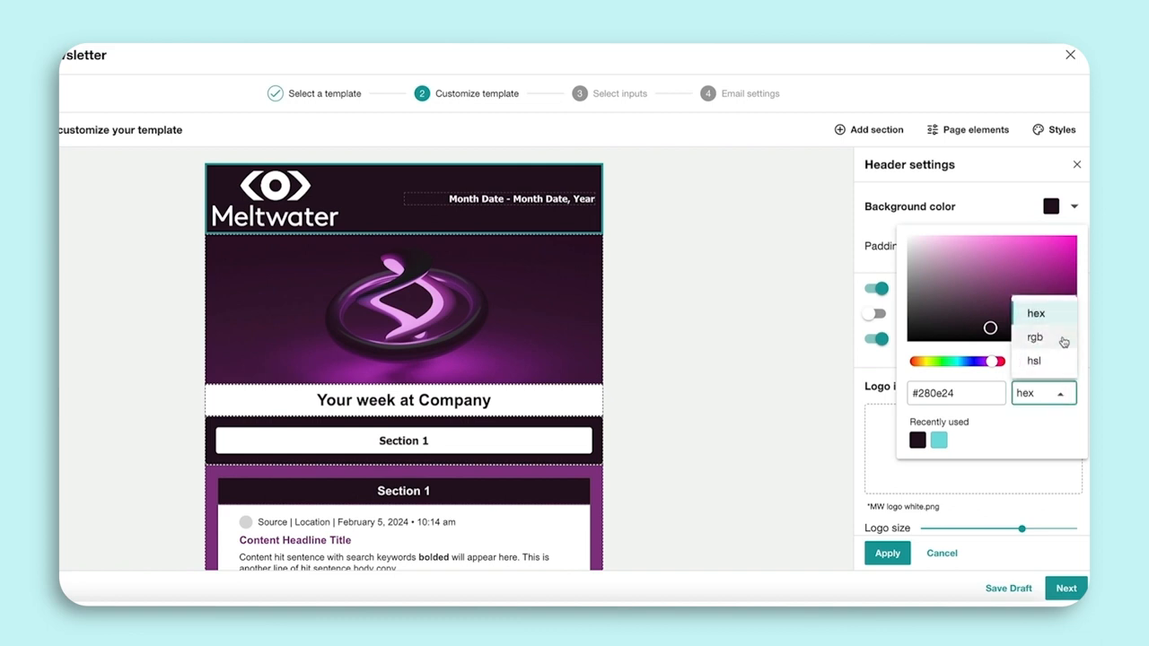
{"action": "mouse_move", "coordinate": [1069, 411]}
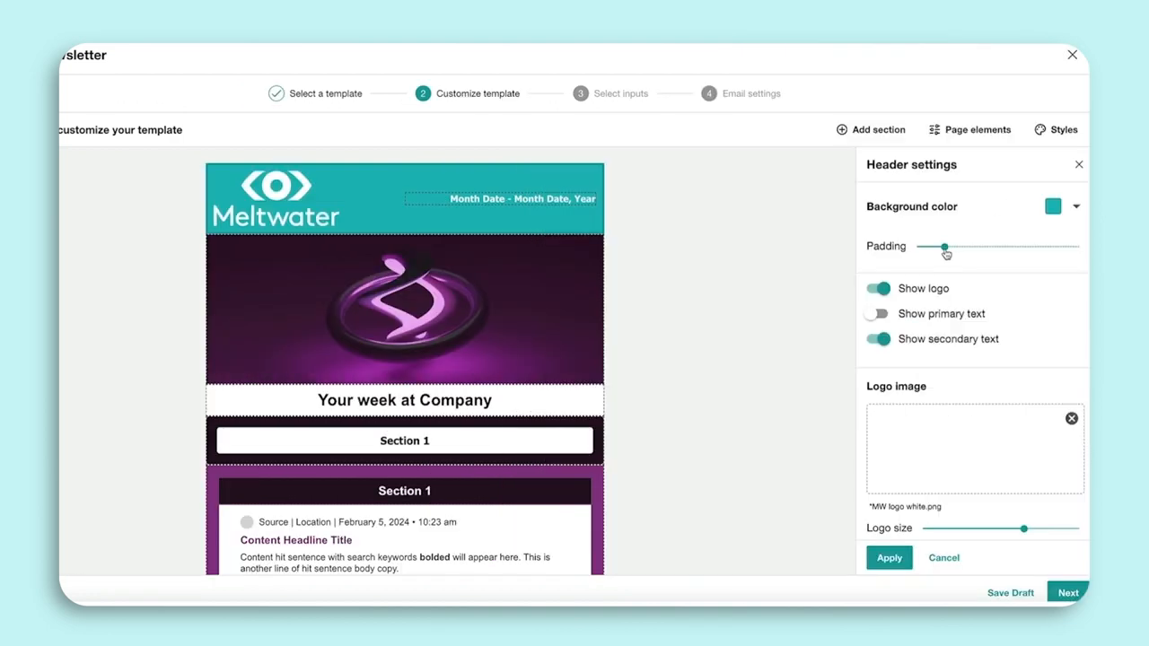
{"action": "left_click_drag", "start_coordinate": [943, 247], "coordinate": [979, 247]}
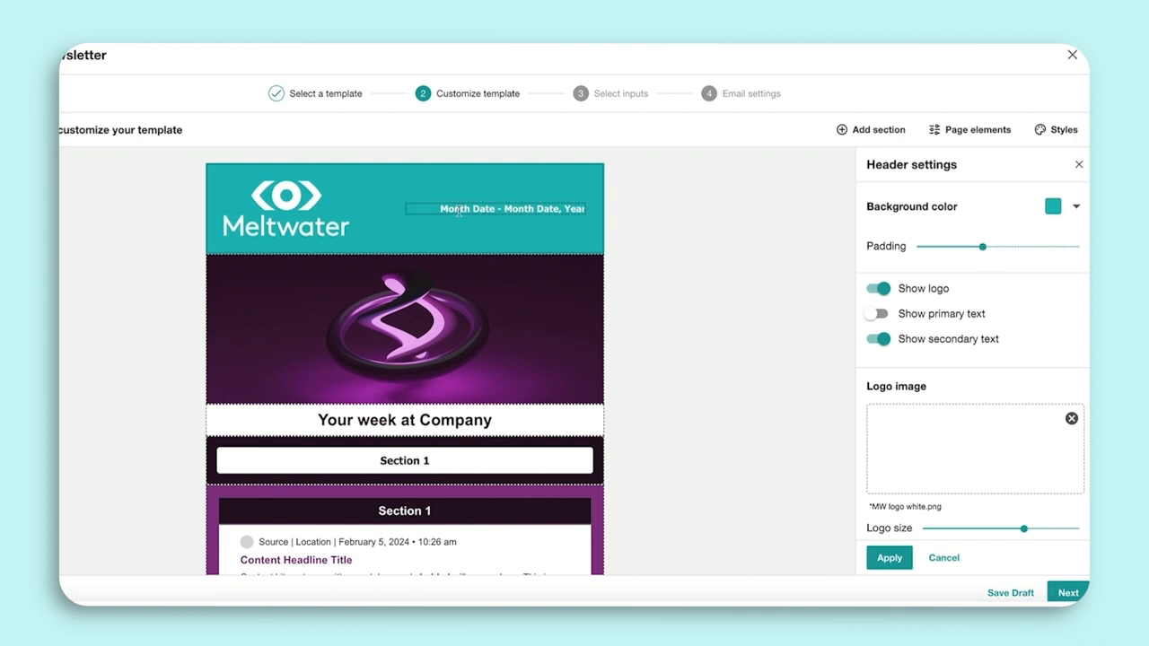
- Change the header date text to 'February 6, 2024' in a larger font size
{"action": "left_click", "coordinate": [495, 208]}
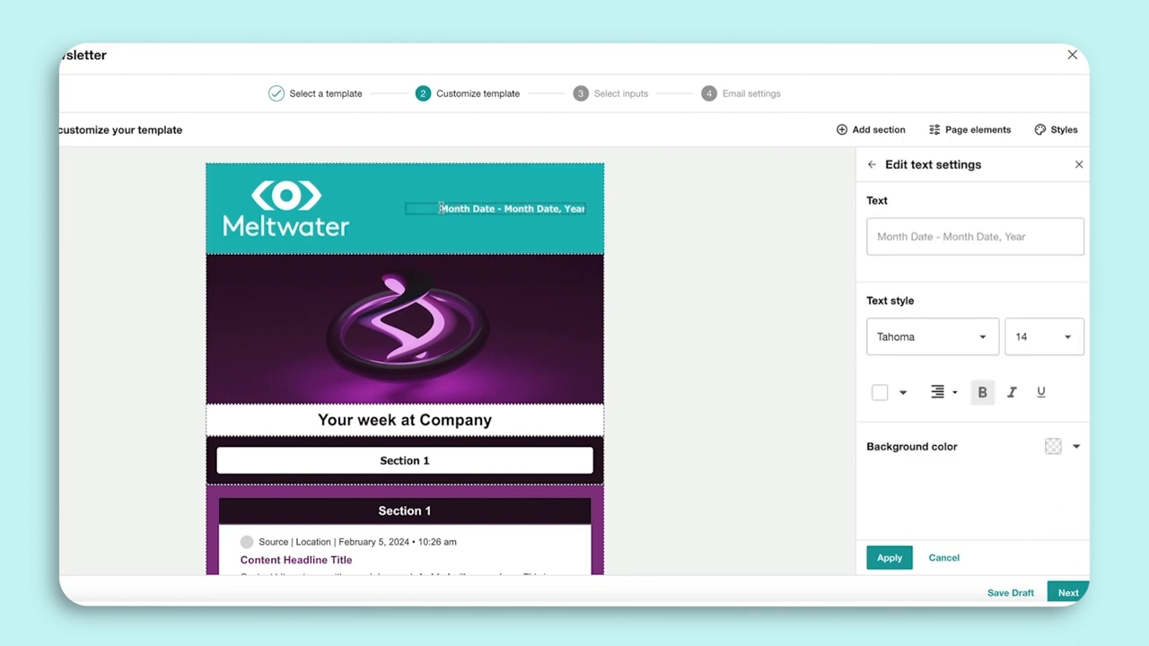
{"action": "type", "text": "February 6, 2024"}
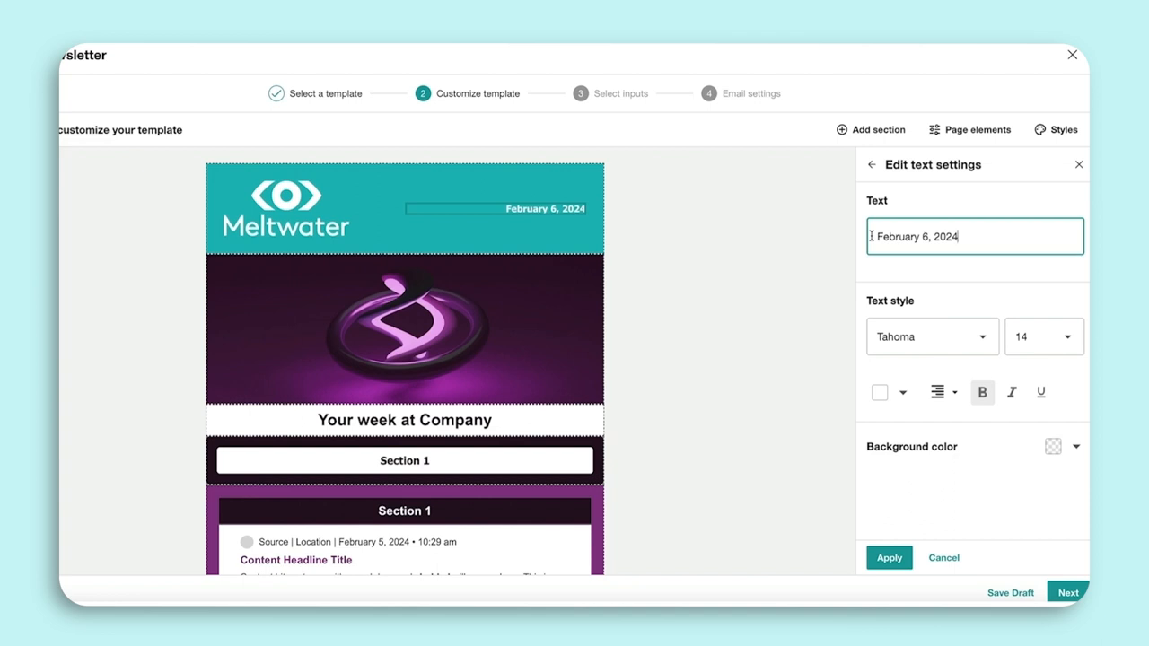
{"action": "left_click", "coordinate": [1044, 337]}
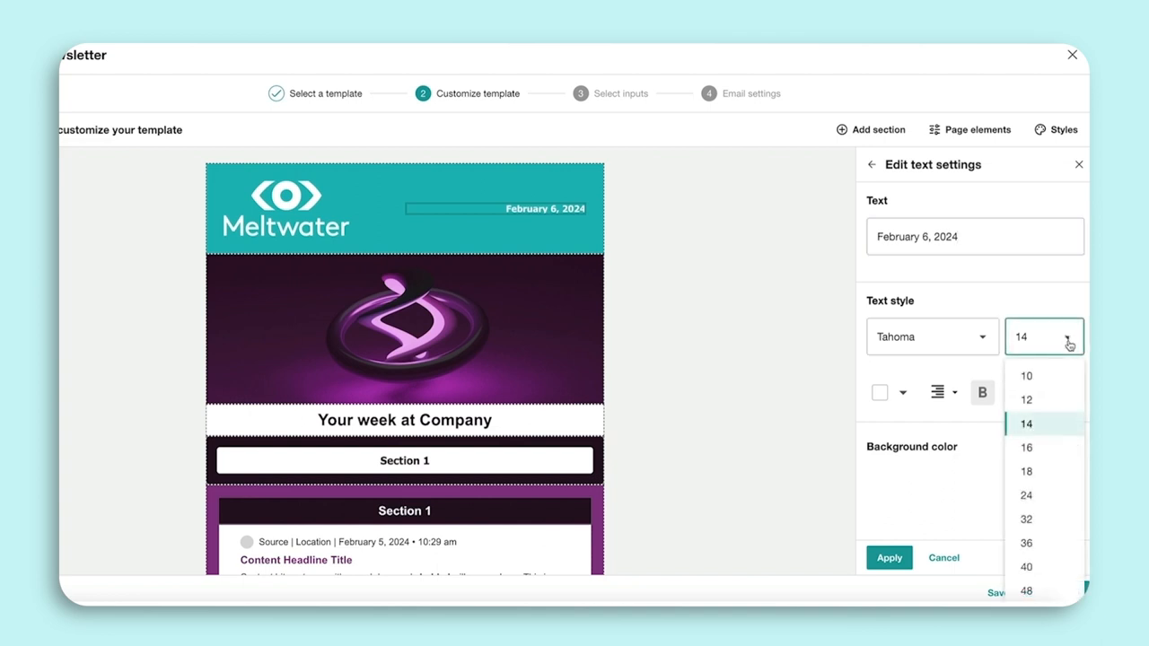
{"action": "left_click", "coordinate": [1026, 471]}
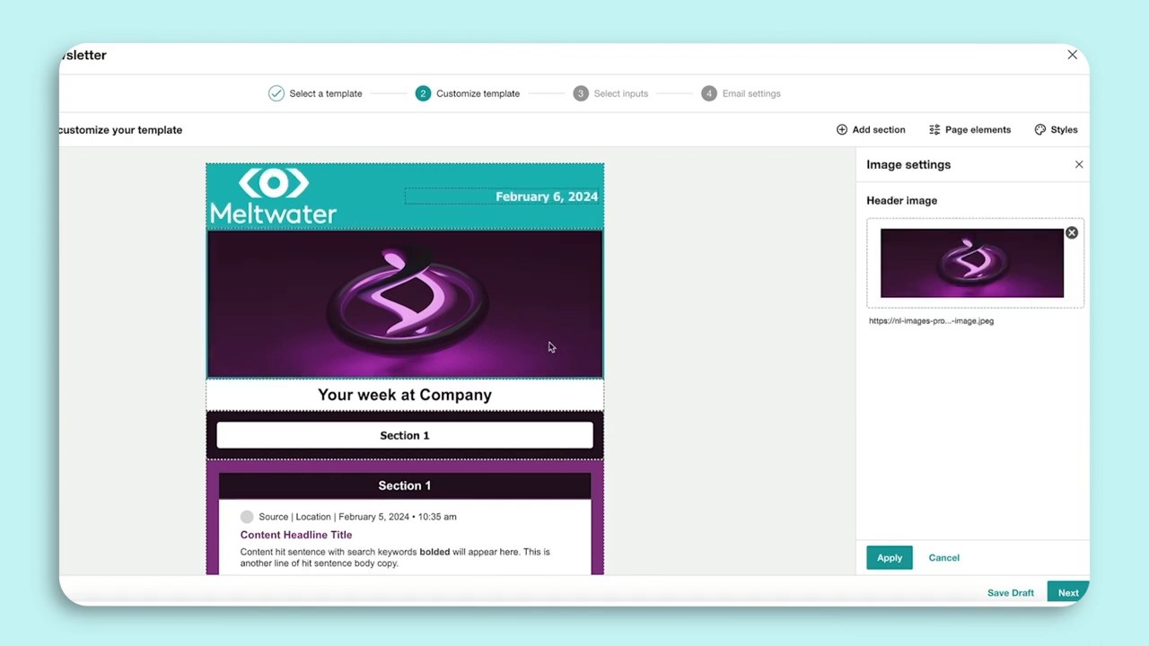
{"action": "mouse_move", "coordinate": [789, 320]}
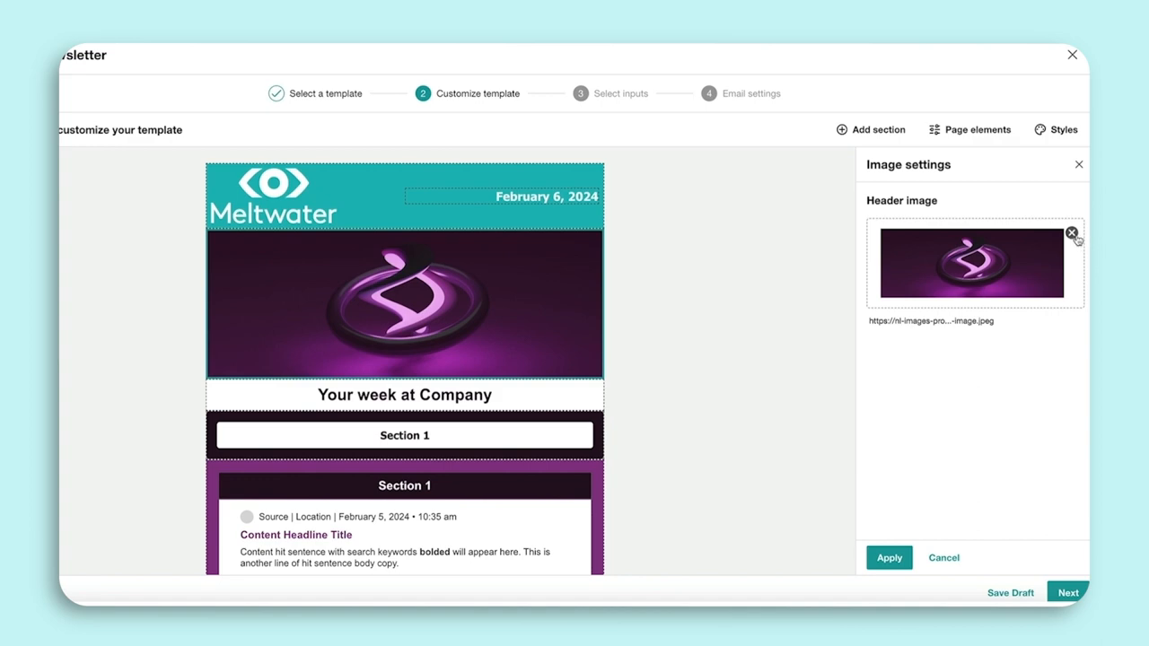
- Remove the purple header image and apply a teal section navigation background
{"action": "left_click", "coordinate": [1070, 232]}
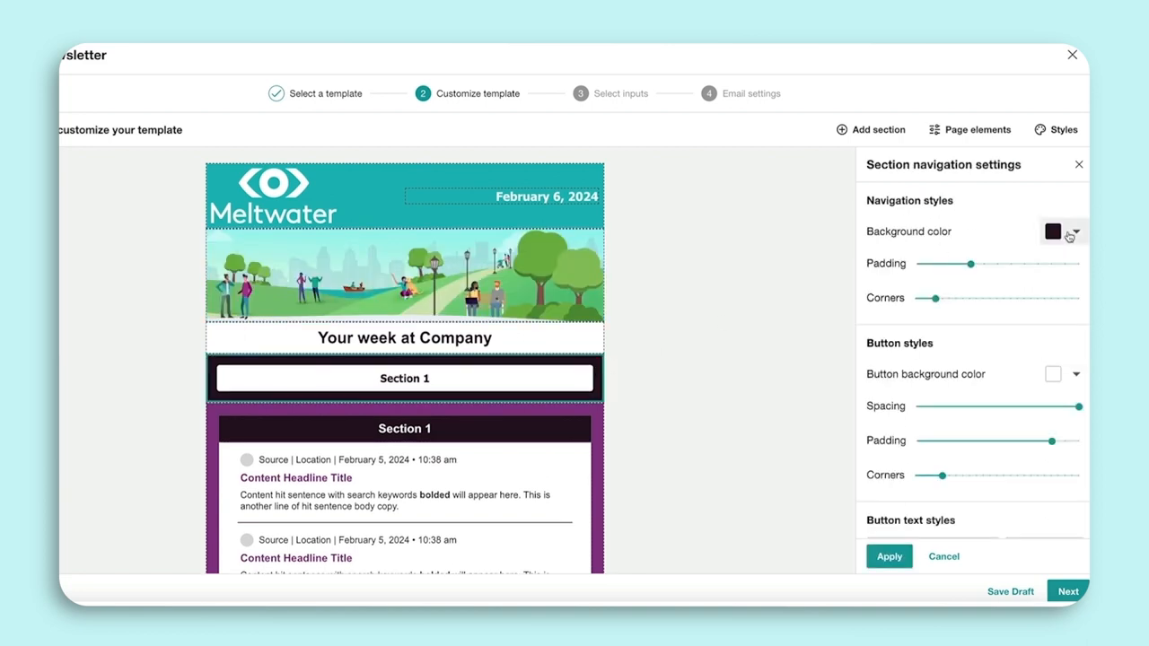
{"action": "left_click", "coordinate": [1051, 232]}
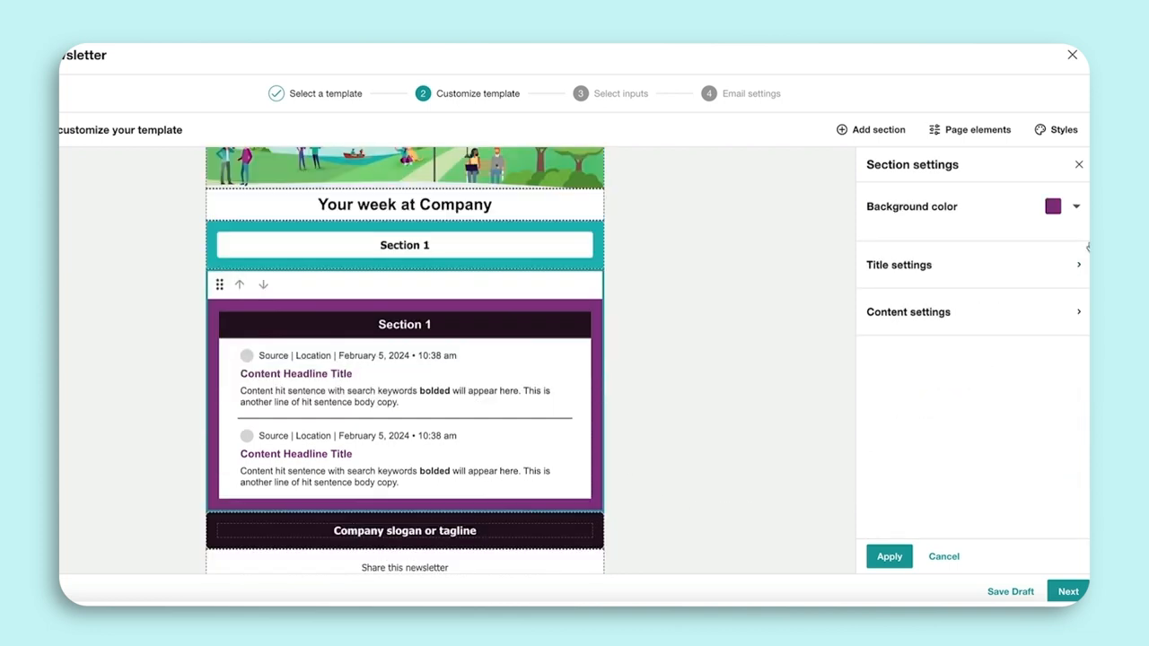
- Make the section background teal and set article title colour to B627A1
{"action": "left_click", "coordinate": [1052, 207]}
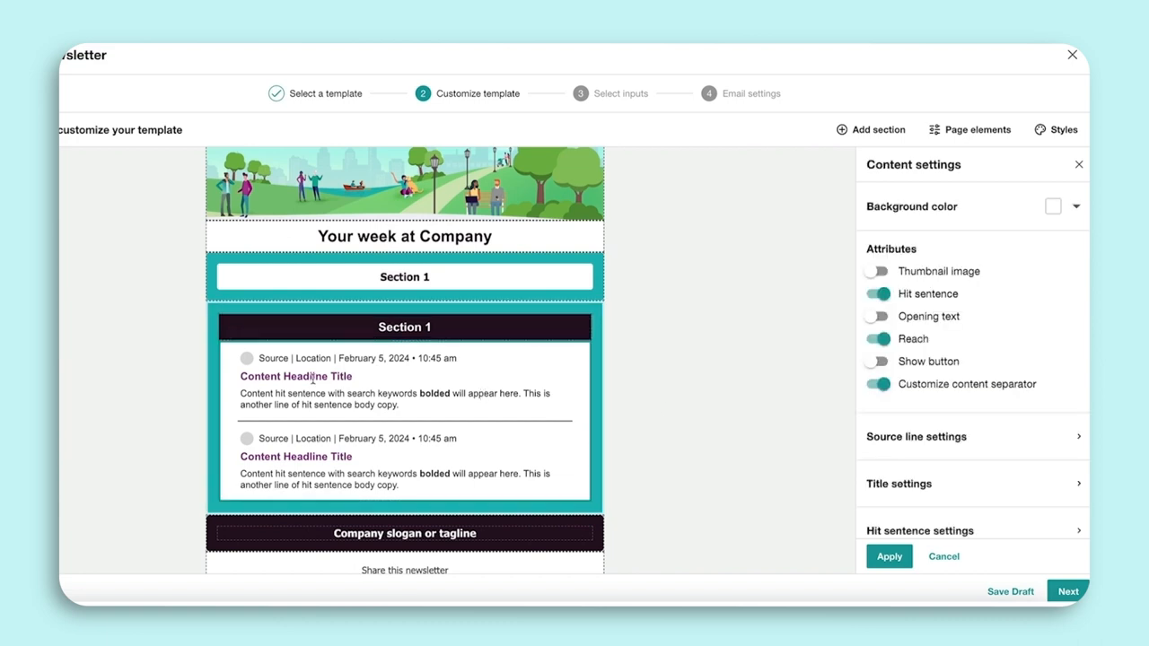
{"action": "scroll", "scroll_direction": "down", "scroll_amount": 3}
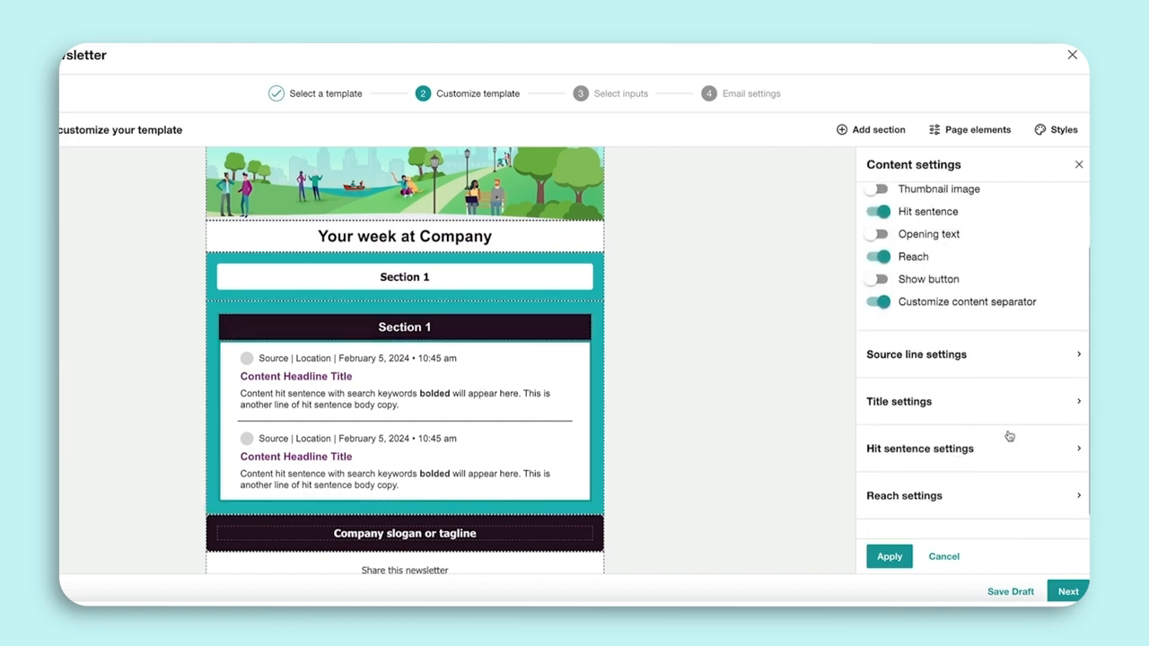
{"action": "left_click", "coordinate": [898, 401]}
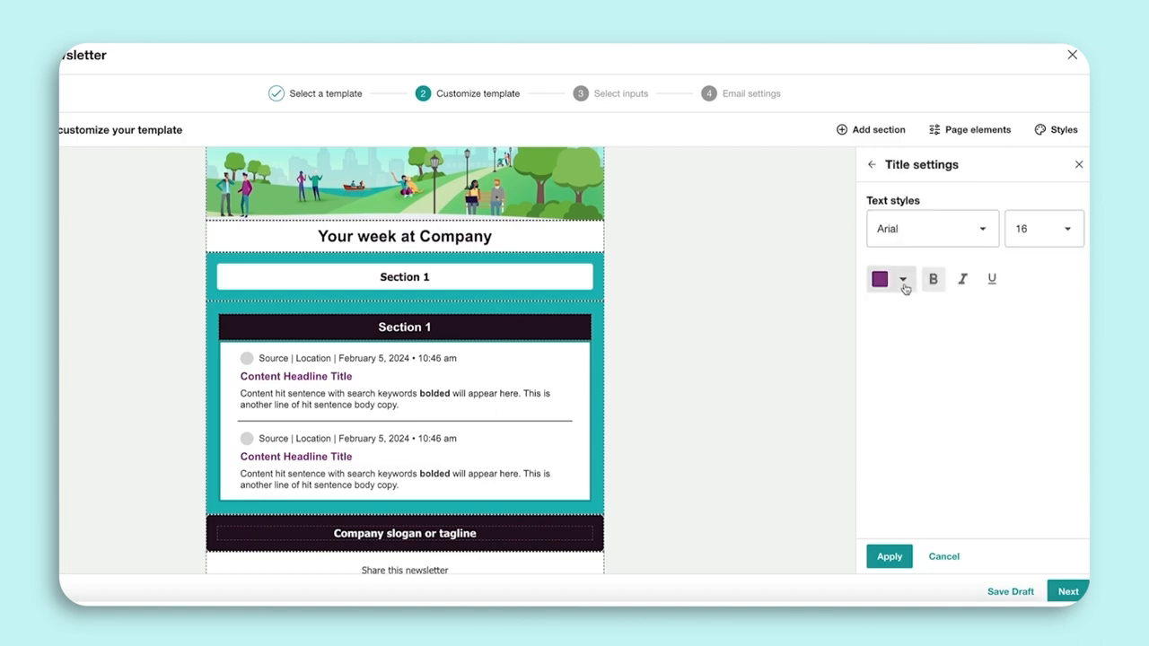
{"action": "left_click", "coordinate": [903, 279]}
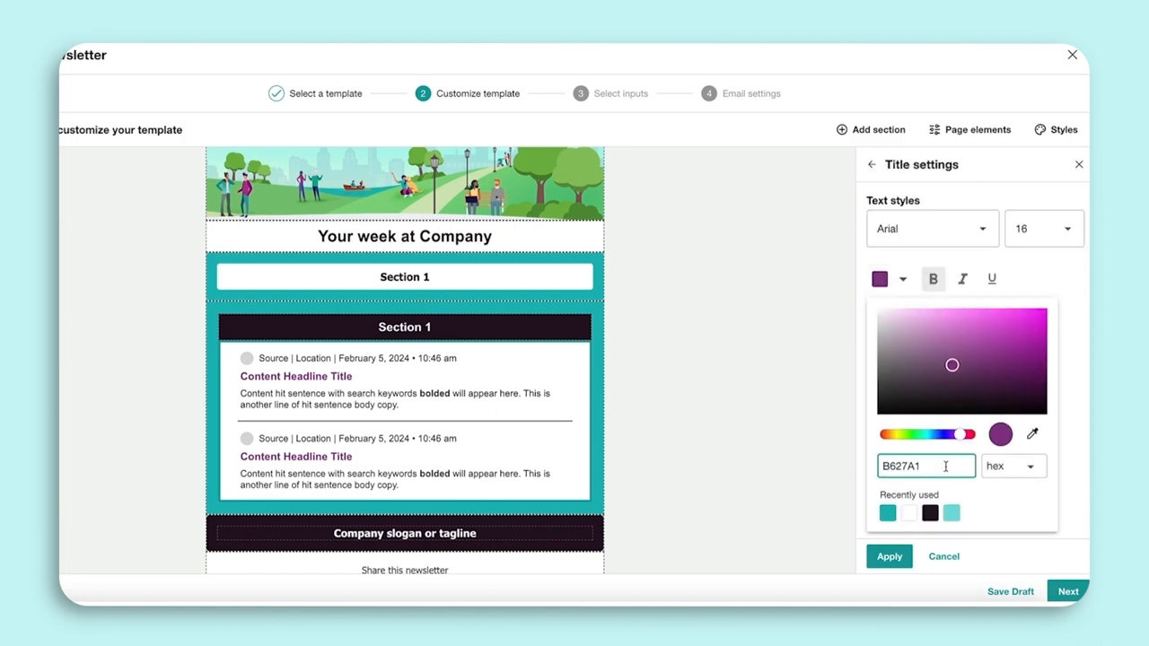
{"action": "left_click", "coordinate": [882, 278]}
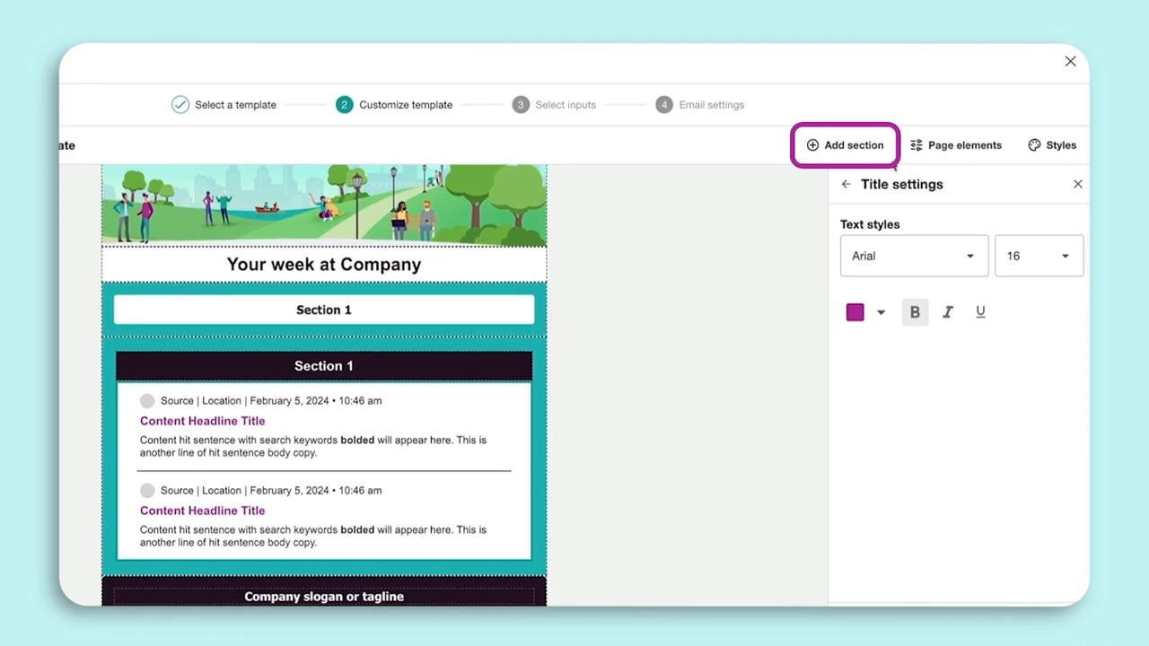
- Add a new section named 'Meltwater News'
{"action": "left_click", "coordinate": [844, 144]}
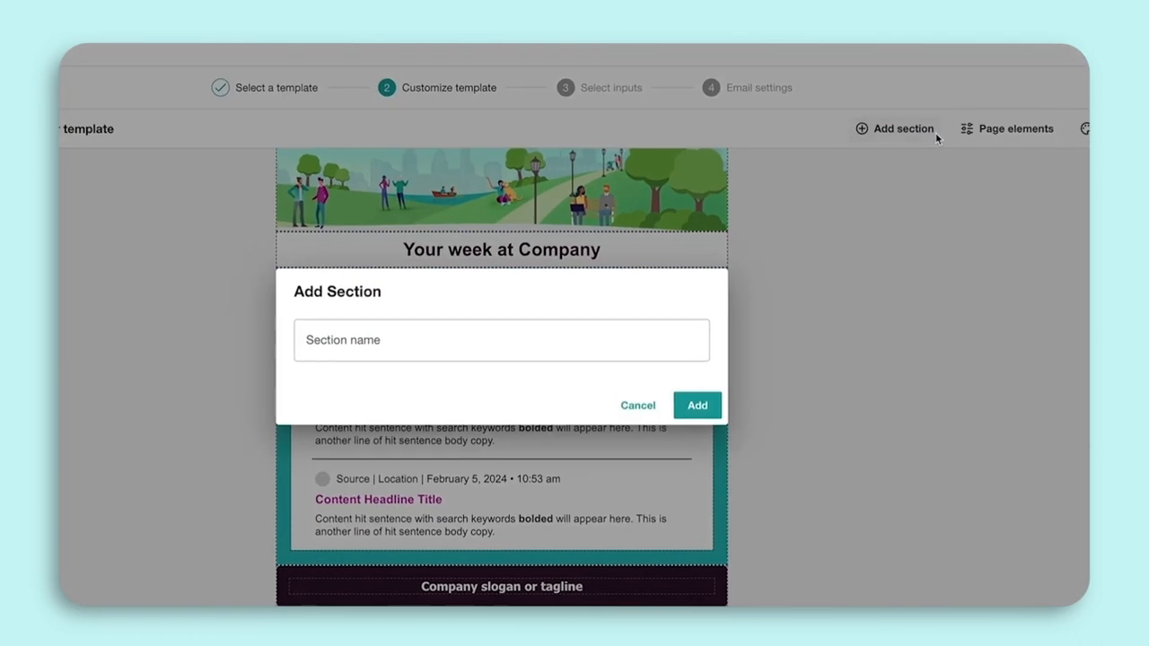
{"action": "left_click", "coordinate": [500, 340]}
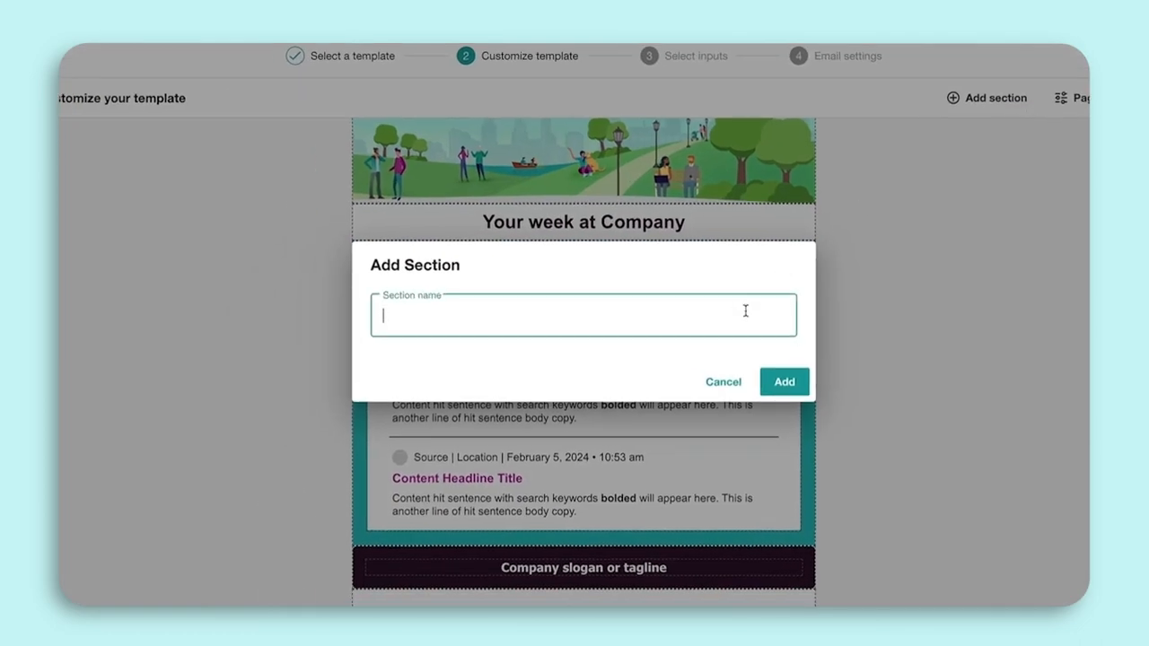
{"action": "type", "text": "Meltwater News"}
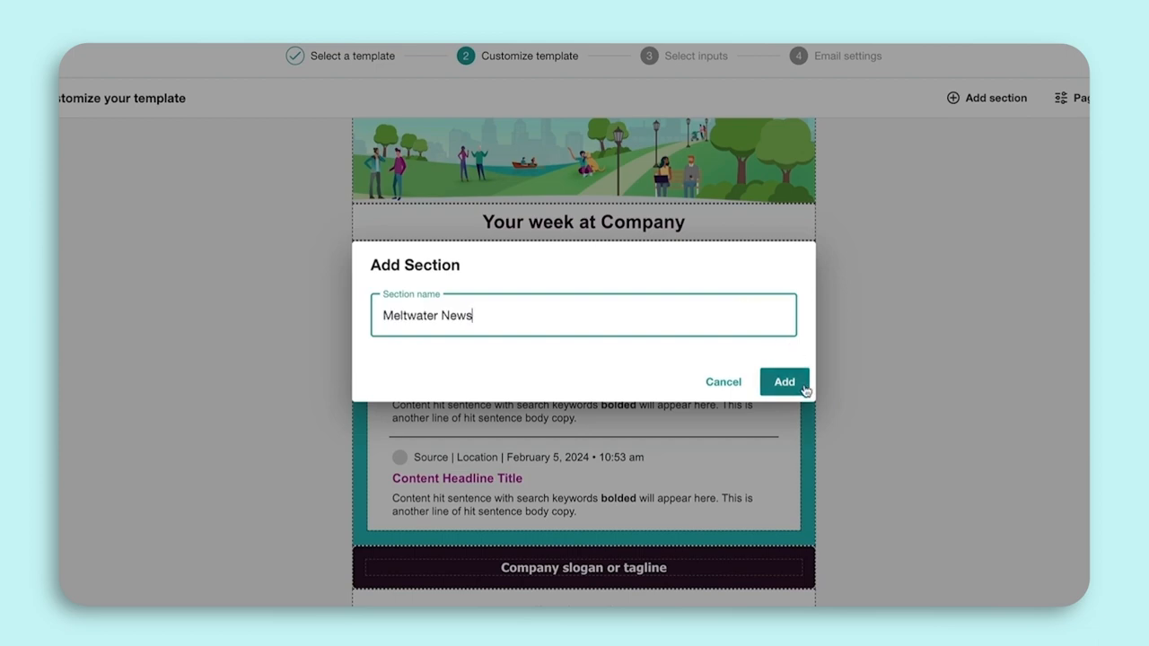
{"action": "left_click", "coordinate": [783, 381]}
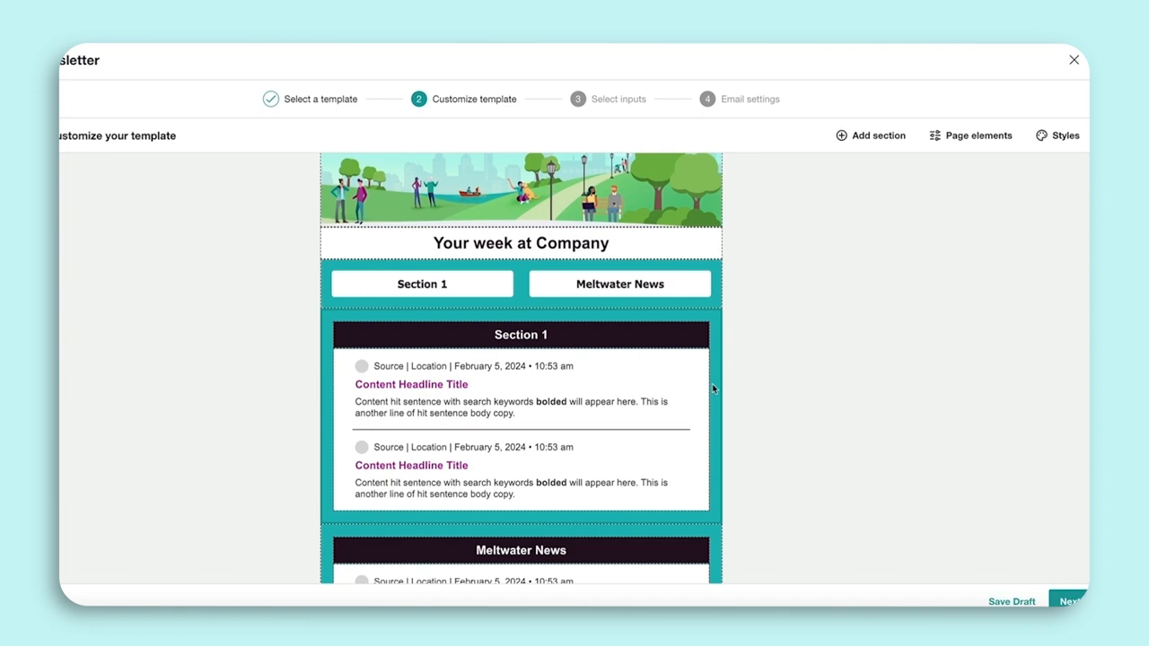
- Add a 'Competitor News' section copying styles from Meltwater News
{"action": "left_click", "coordinate": [869, 136]}
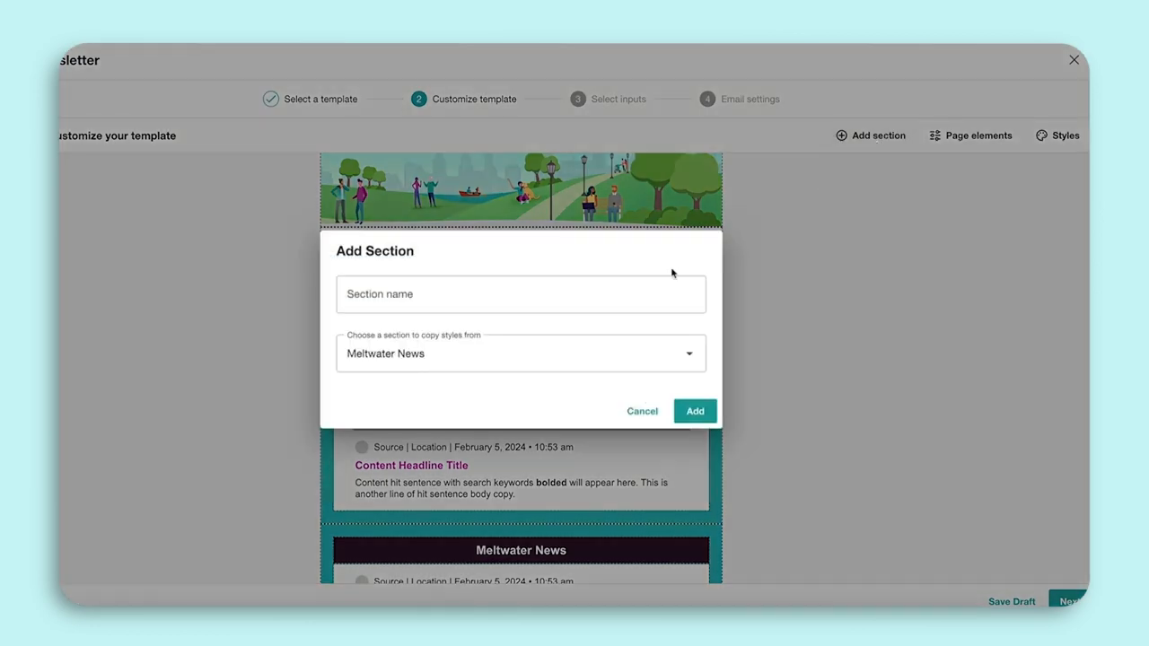
{"action": "type", "text": "Competitor"}
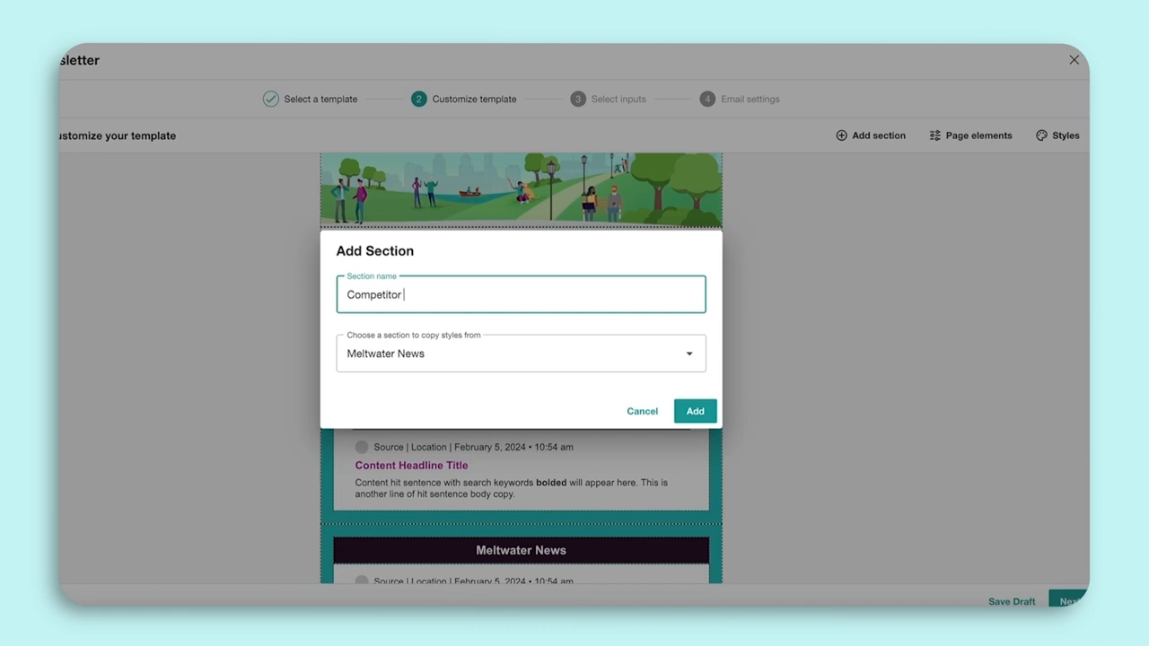
{"action": "type", "text": "News"}
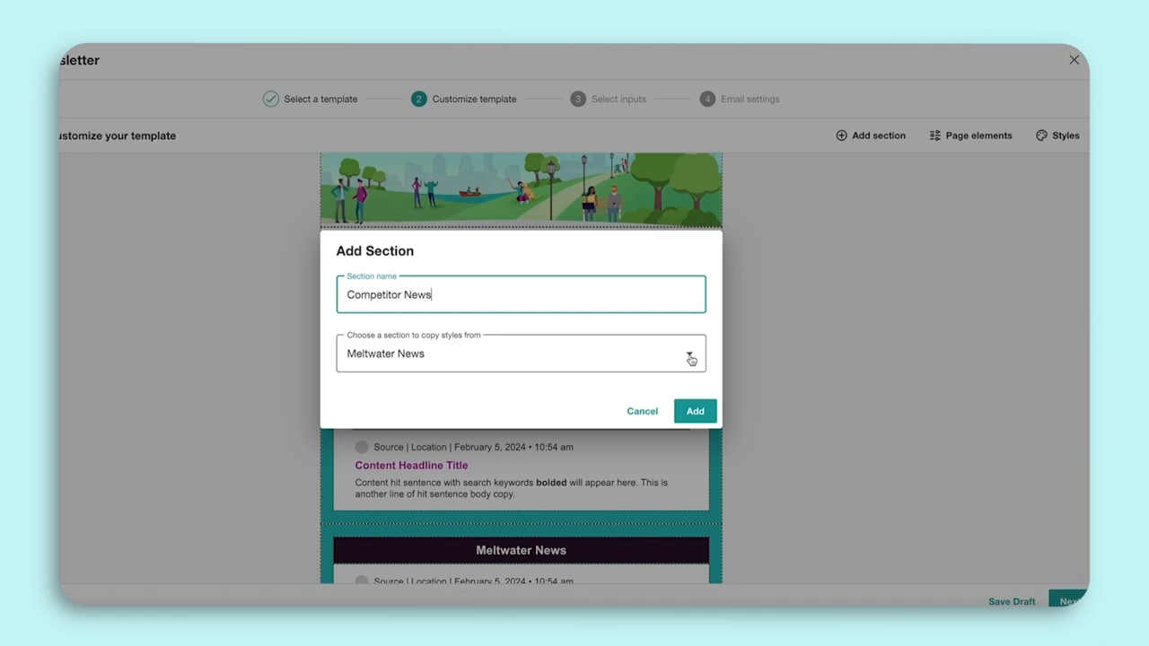
{"action": "left_click", "coordinate": [691, 353]}
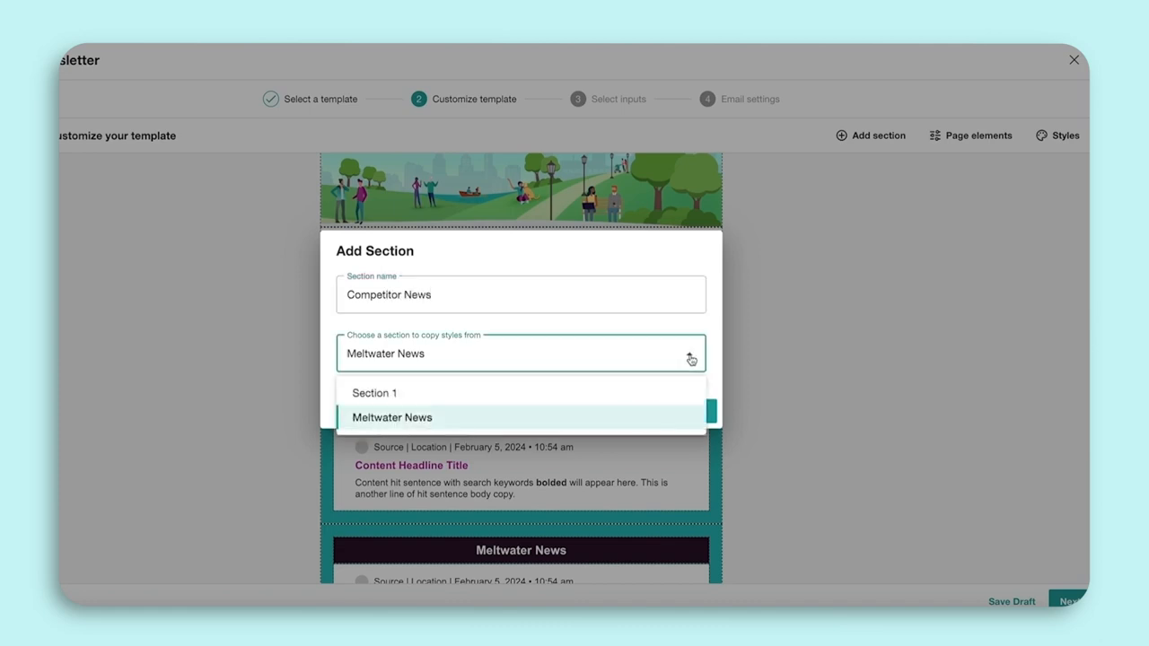
{"action": "left_click", "coordinate": [392, 417]}
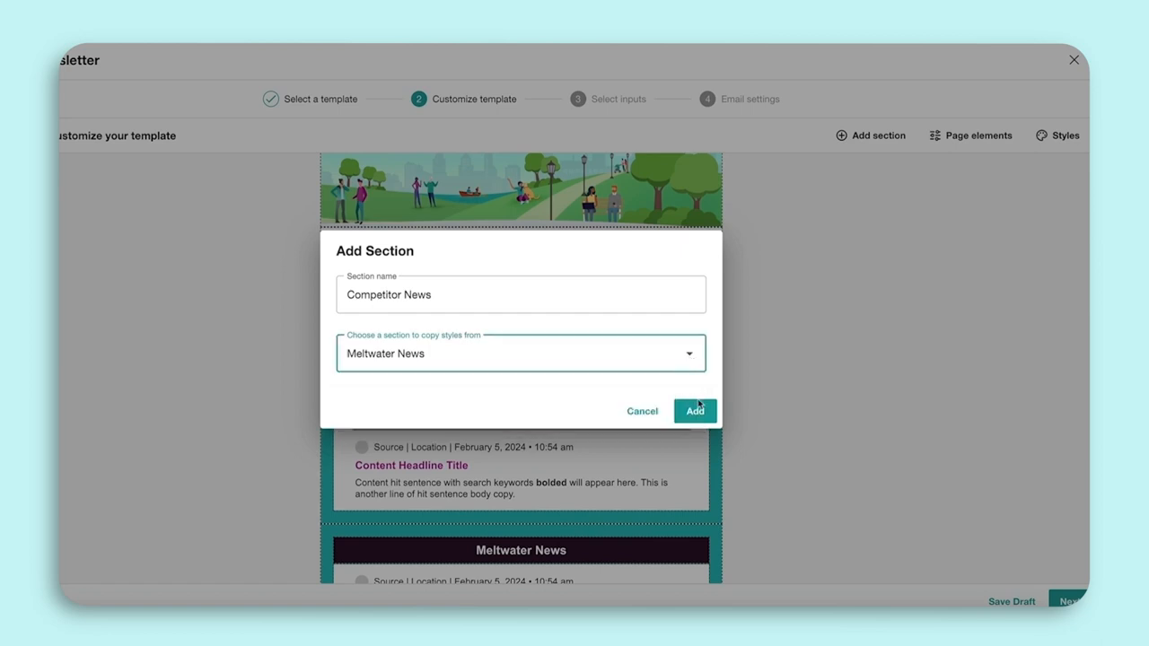
{"action": "left_click", "coordinate": [694, 410]}
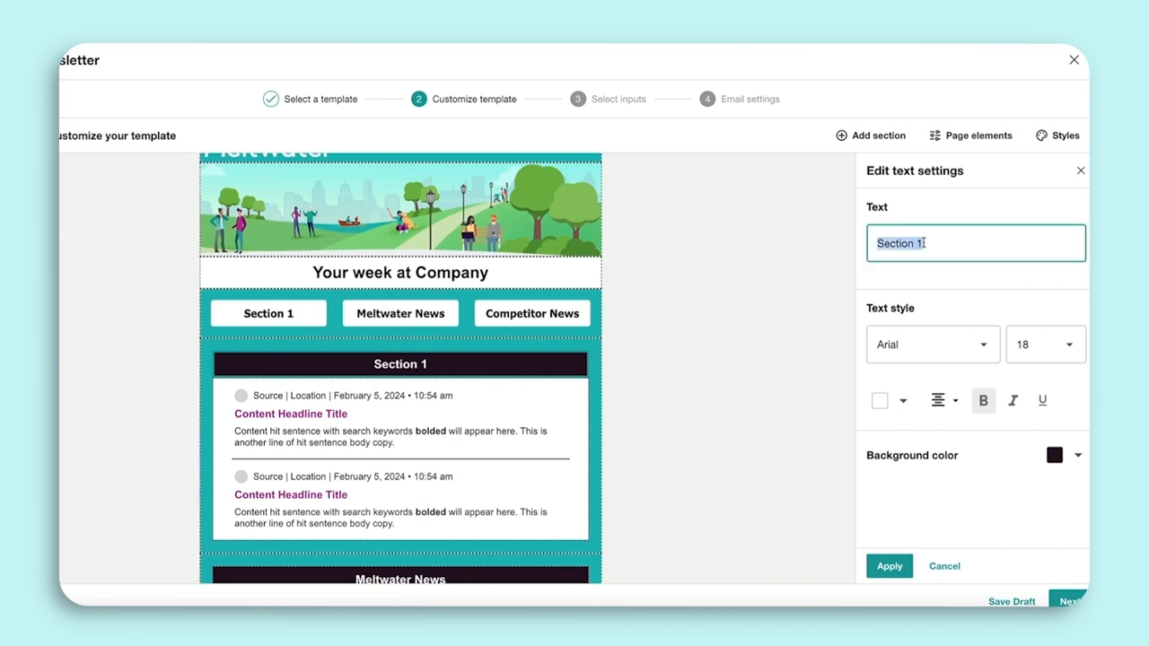
- Rename Section 1 to 'Industry News' and review the template
{"action": "type", "text": "Industry N"}
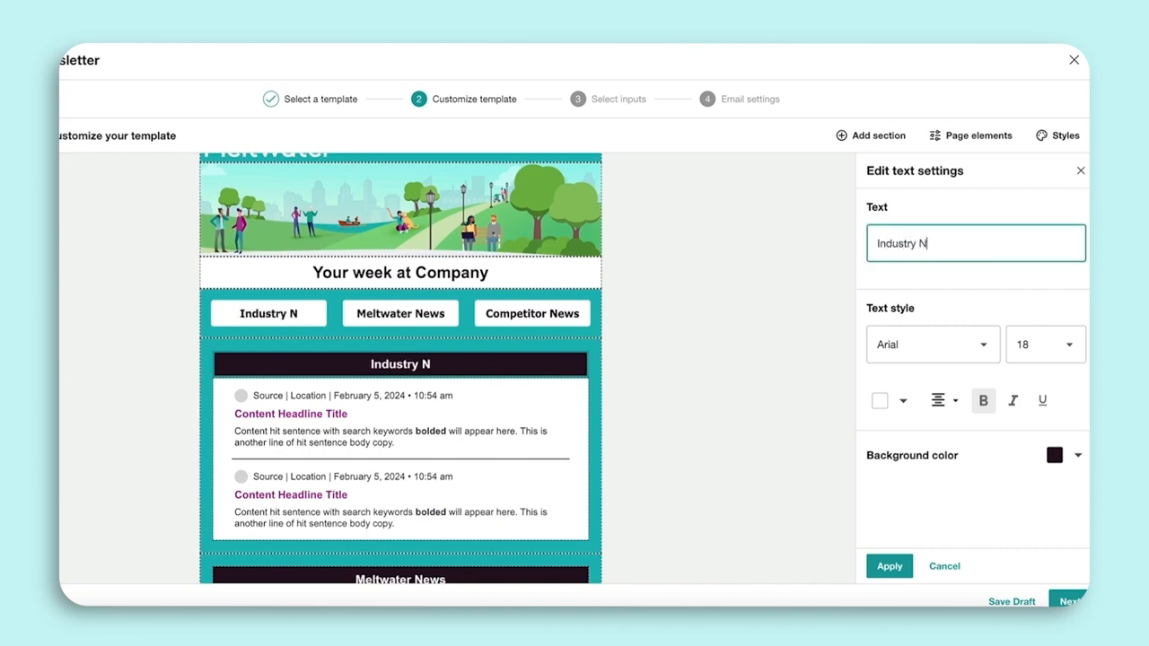
{"action": "left_click", "coordinate": [888, 565]}
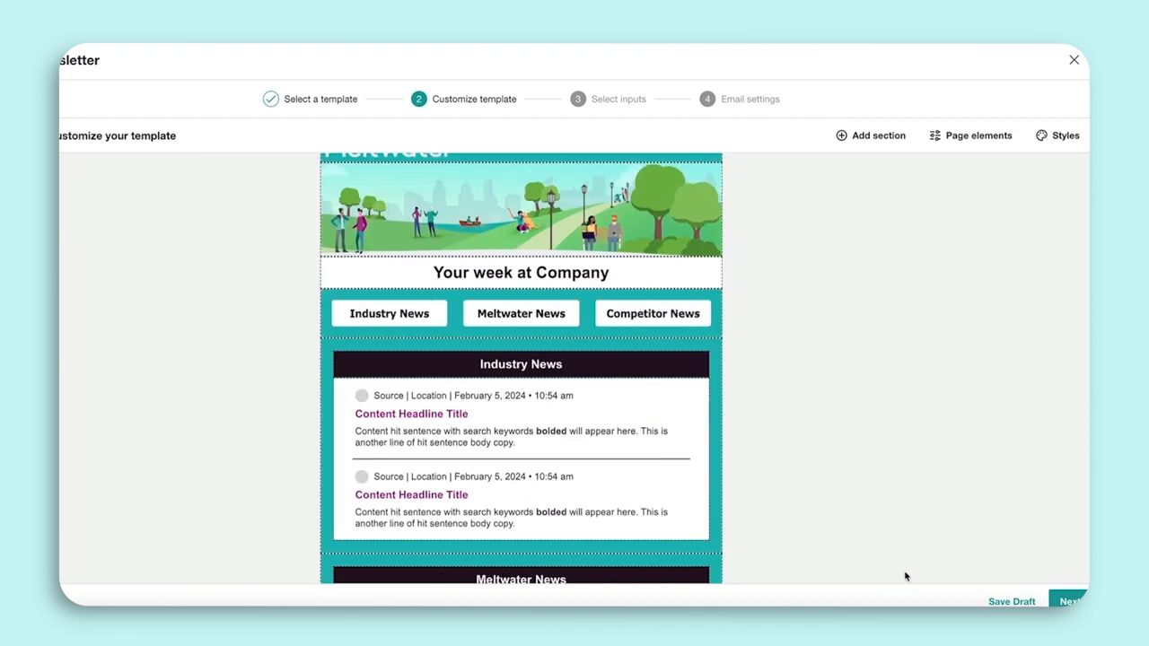
{"action": "scroll", "scroll_direction": "up", "scroll_amount": 3}
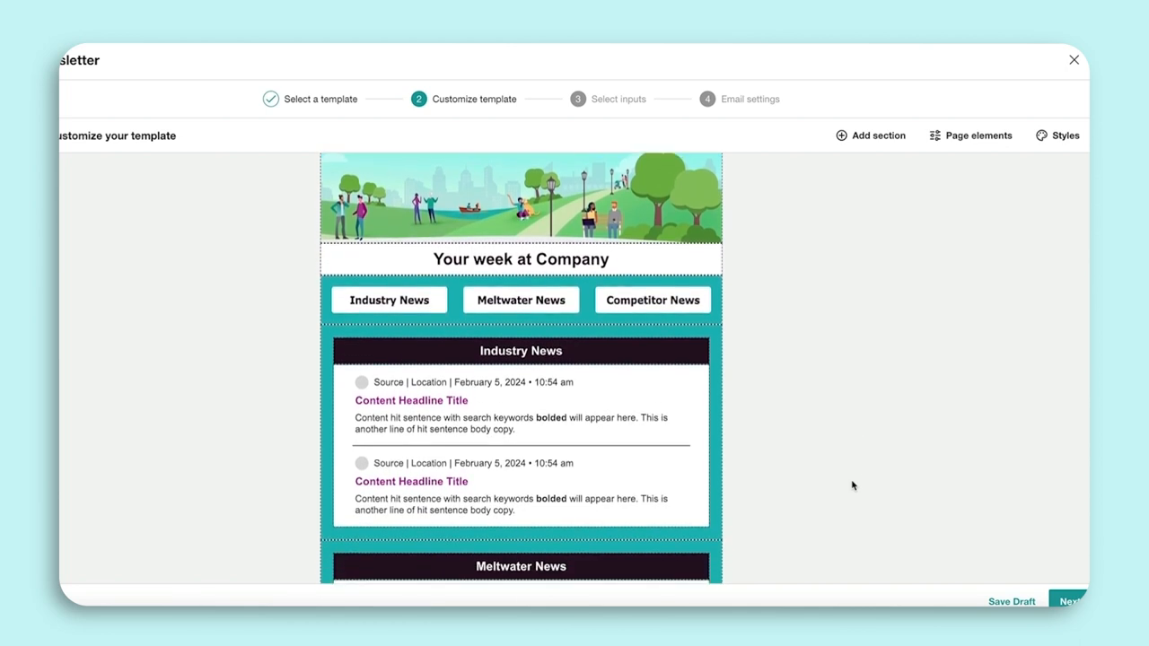
{"action": "scroll", "scroll_direction": "down", "scroll_amount": 3}
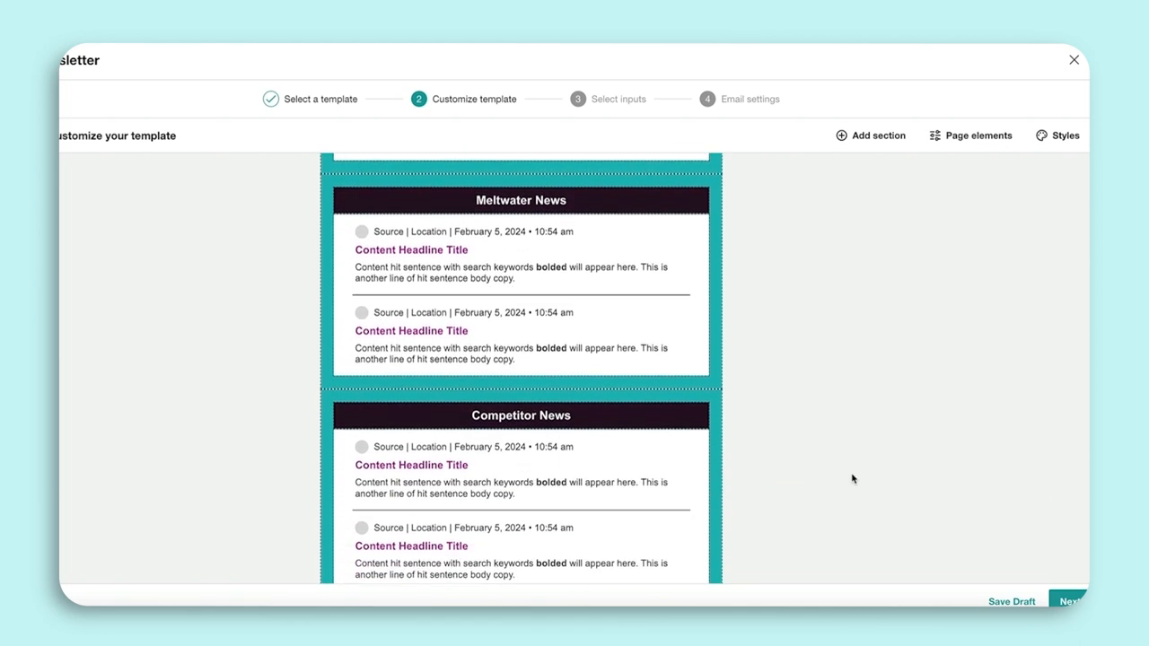
{"action": "scroll", "scroll_direction": "down", "scroll_amount": 3}
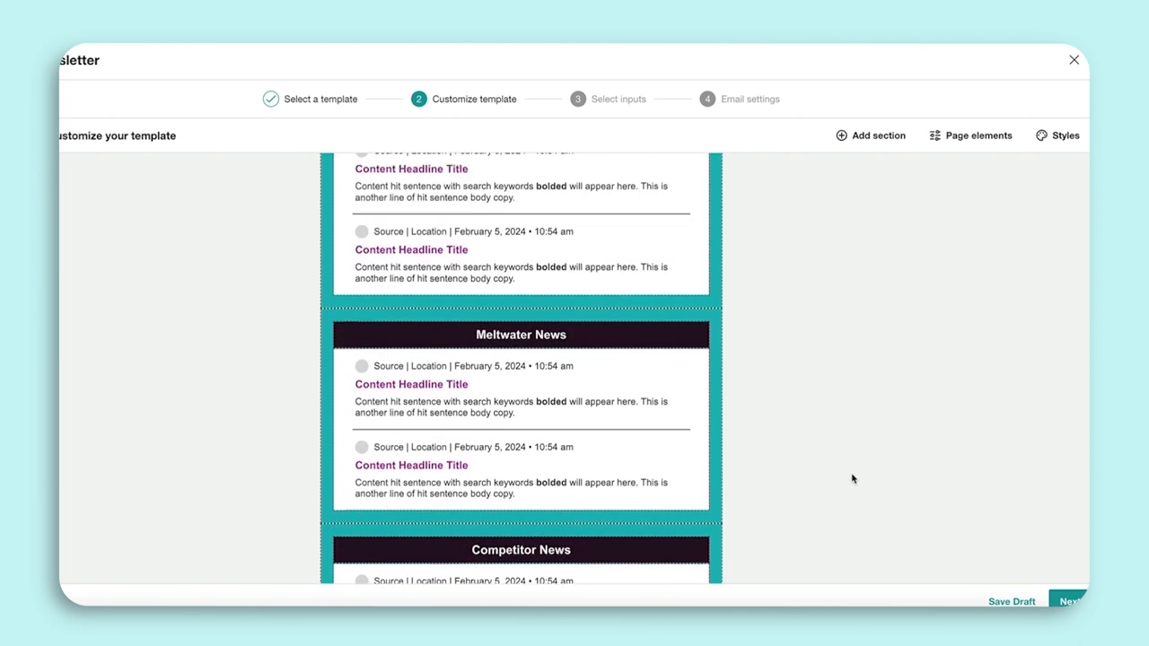
{"action": "scroll", "scroll_direction": "up", "scroll_amount": 3}
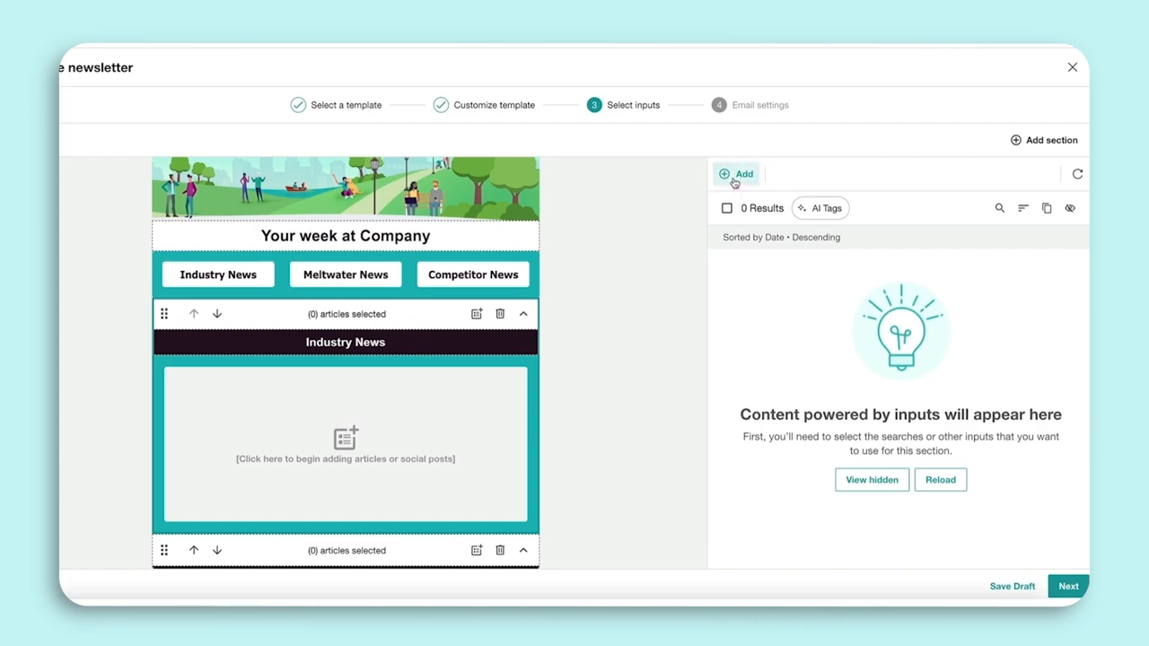
- Add the Meltwater, Media Monitoring | Industry and Competitors searches as Industry News inputs
{"action": "left_click", "coordinate": [737, 173]}
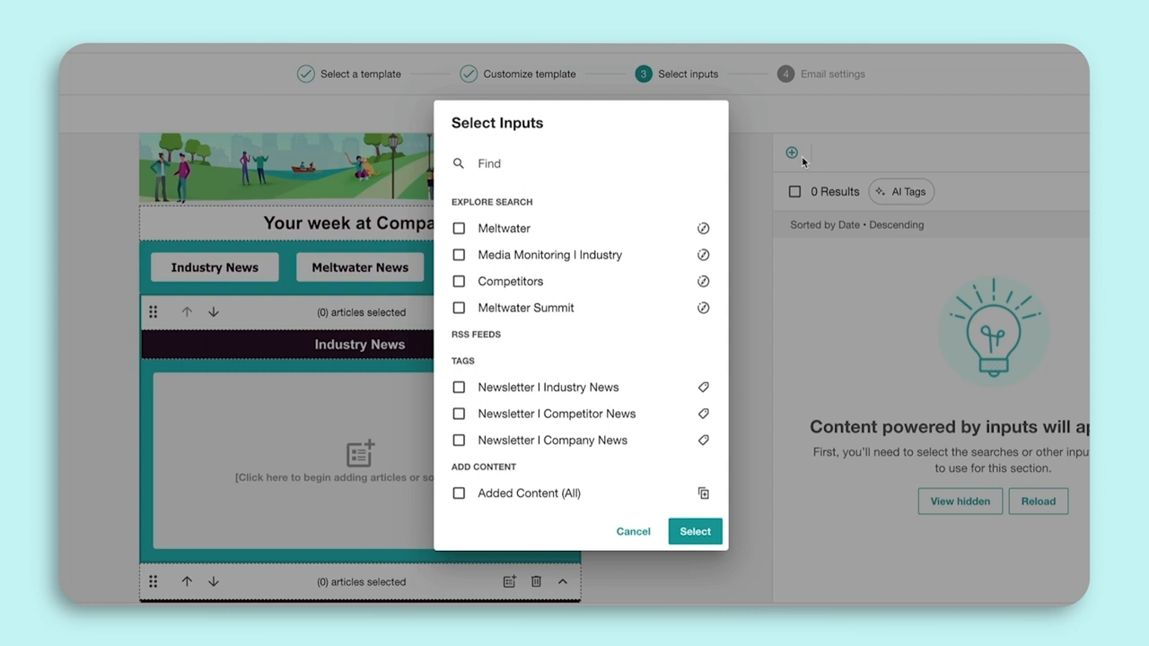
{"action": "mouse_move", "coordinate": [589, 225]}
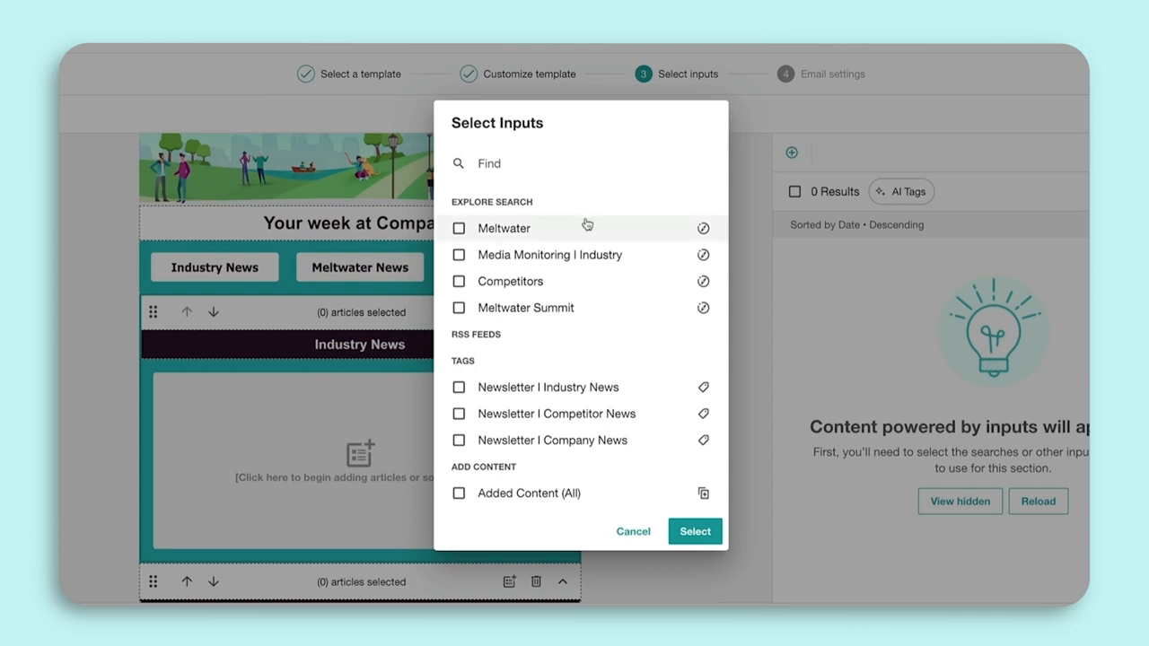
{"action": "left_click", "coordinate": [458, 281]}
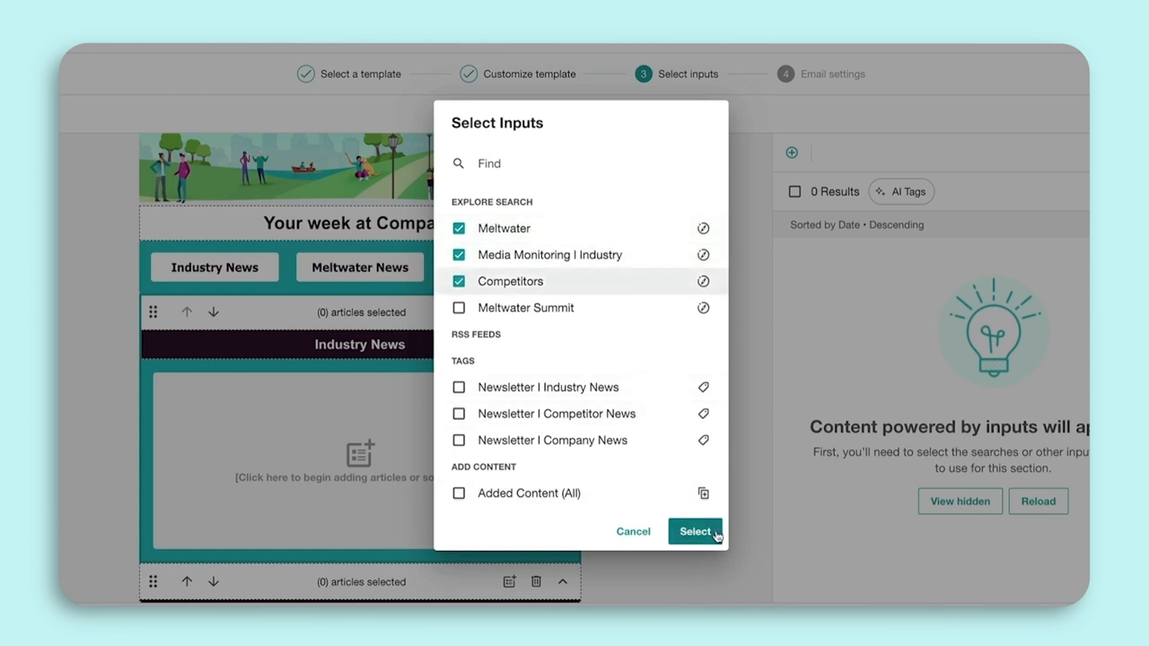
{"action": "left_click", "coordinate": [694, 531]}
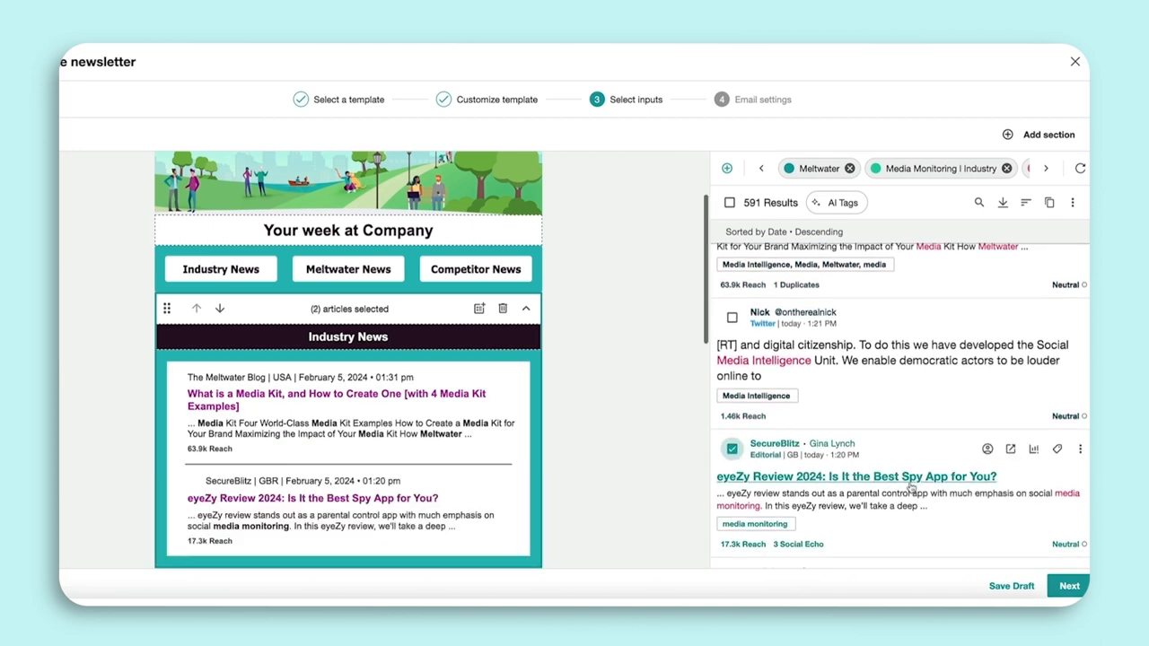
- Relocate the Media Kit article to Meltwater News and continue to email settings
{"action": "scroll", "scroll_direction": "down", "scroll_amount": 3}
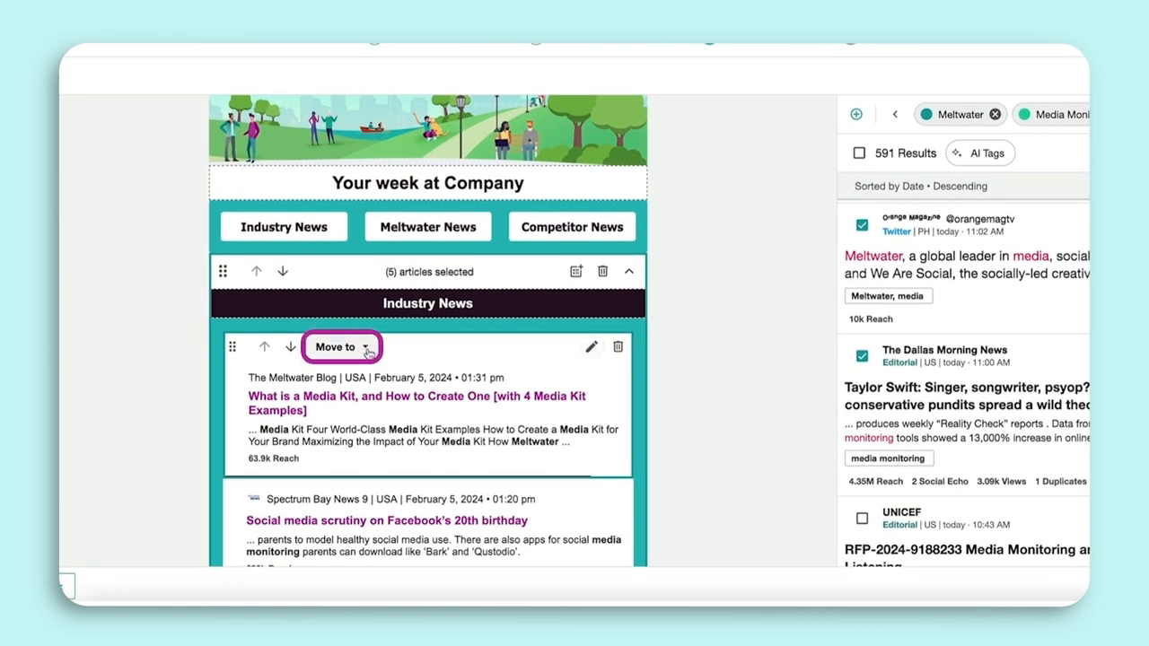
{"action": "left_click", "coordinate": [344, 347]}
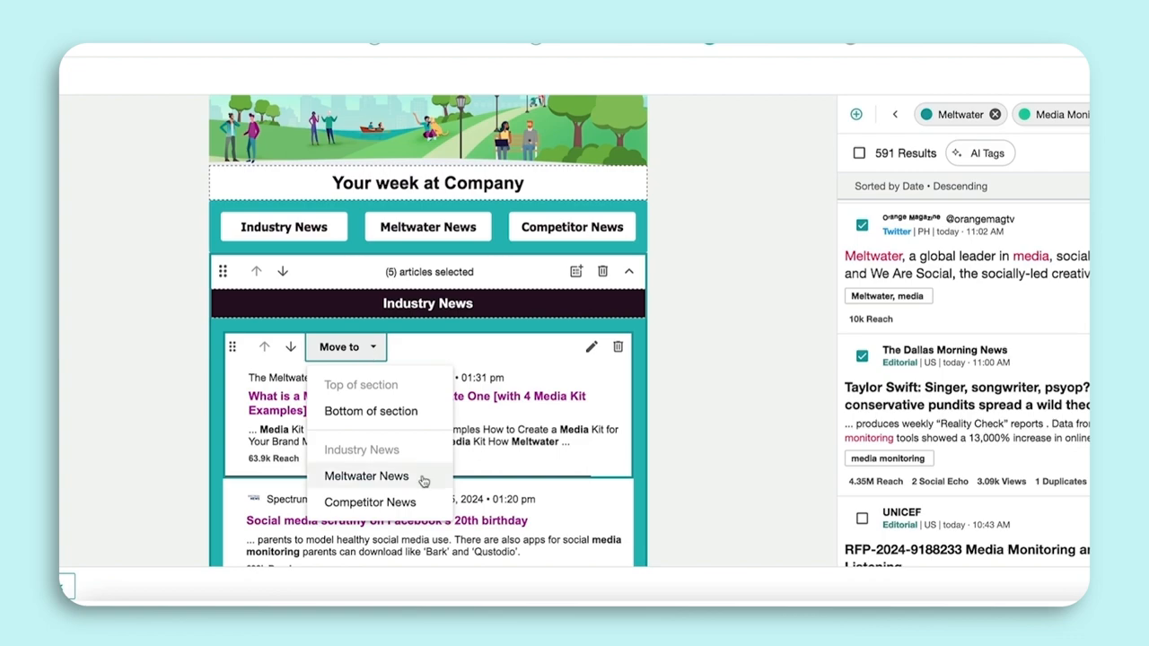
{"action": "left_click", "coordinate": [365, 476]}
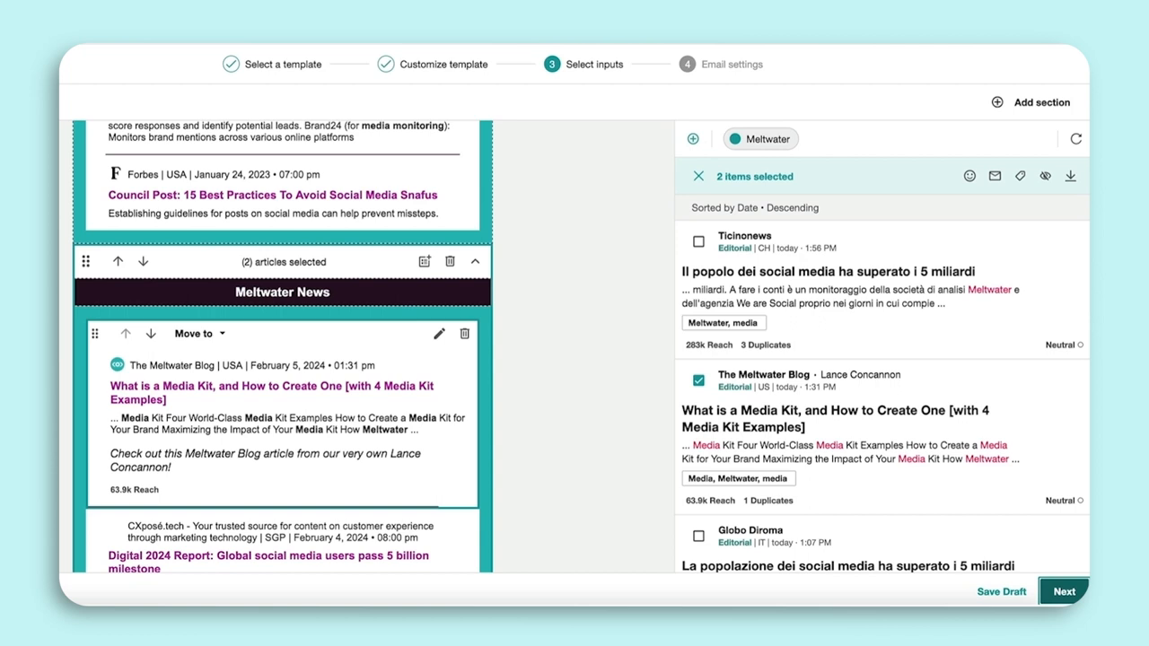
{"action": "left_click", "coordinate": [1062, 591]}
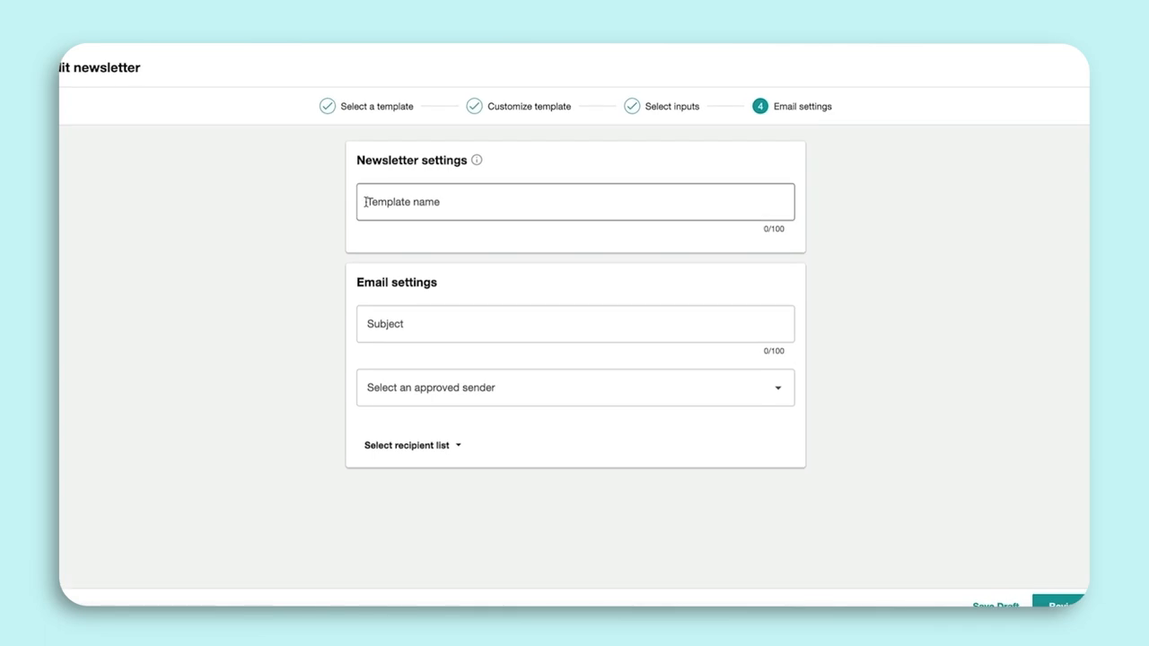
- Name the template 'Weekly Newsletter' and set the subject to 'This Week at Meltwater'
{"action": "type", "text": "Weekly Newsletter"}
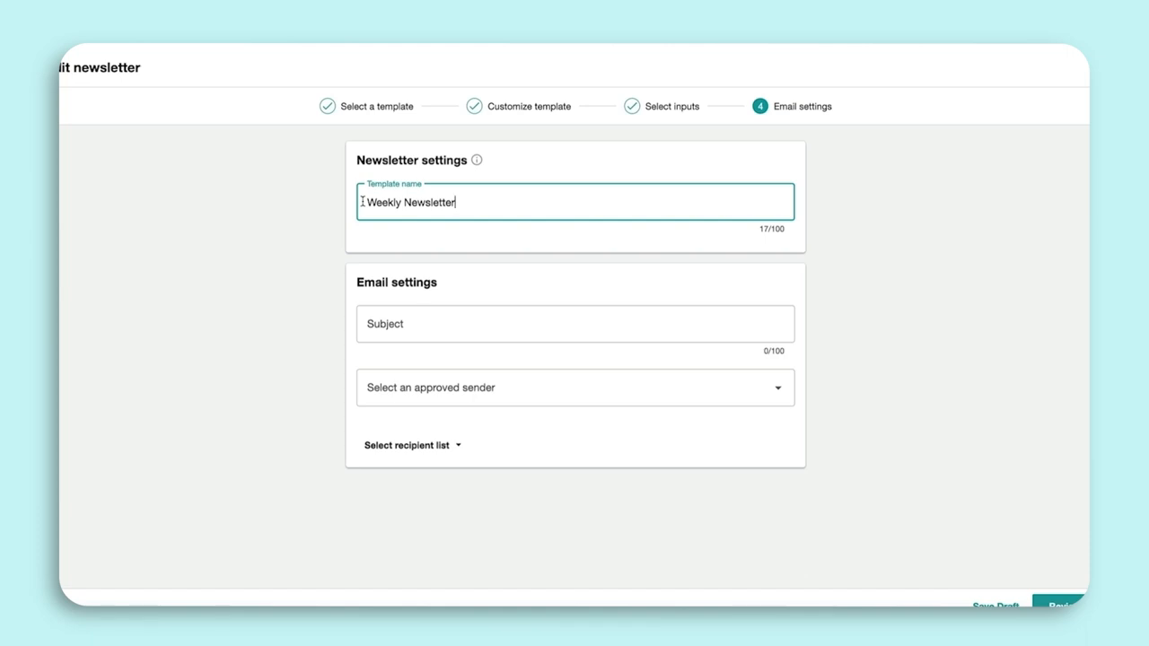
{"action": "mouse_move", "coordinate": [353, 221]}
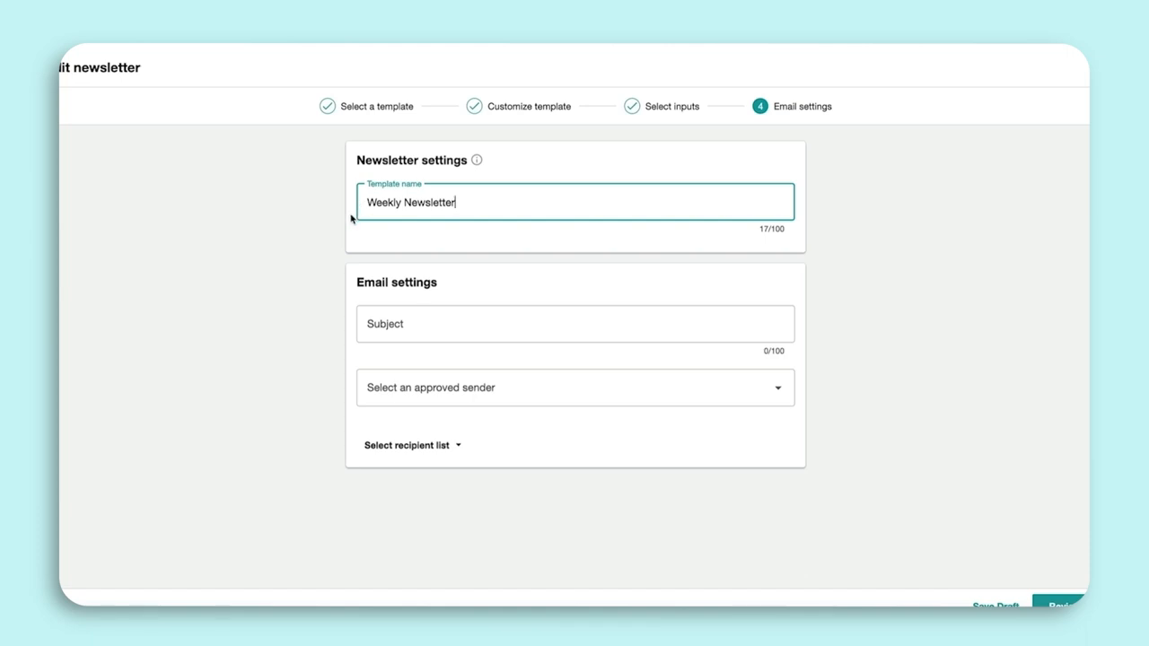
{"action": "left_click", "coordinate": [574, 323]}
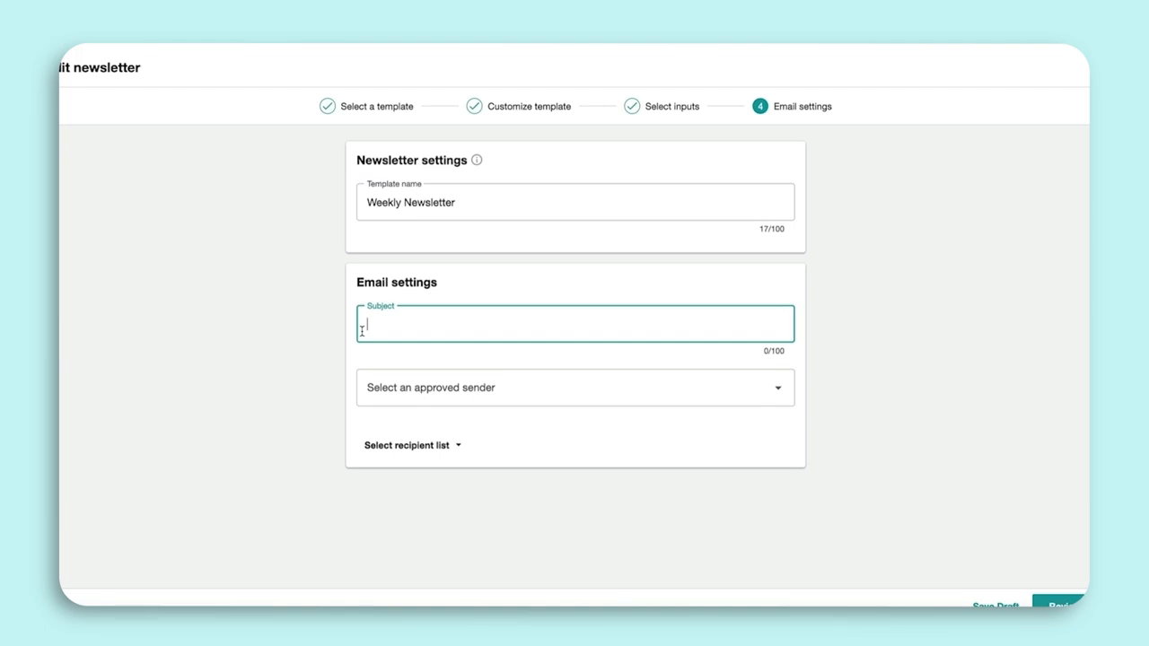
{"action": "type", "text": "This"}
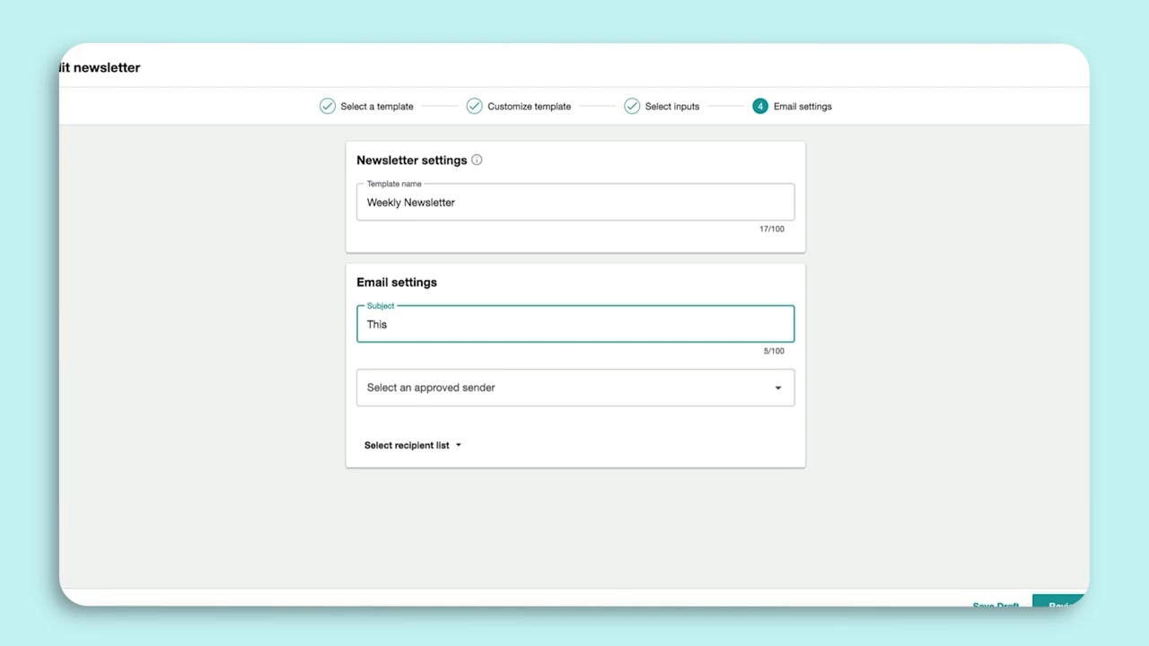
{"action": "type", "text": "Week at Me"}
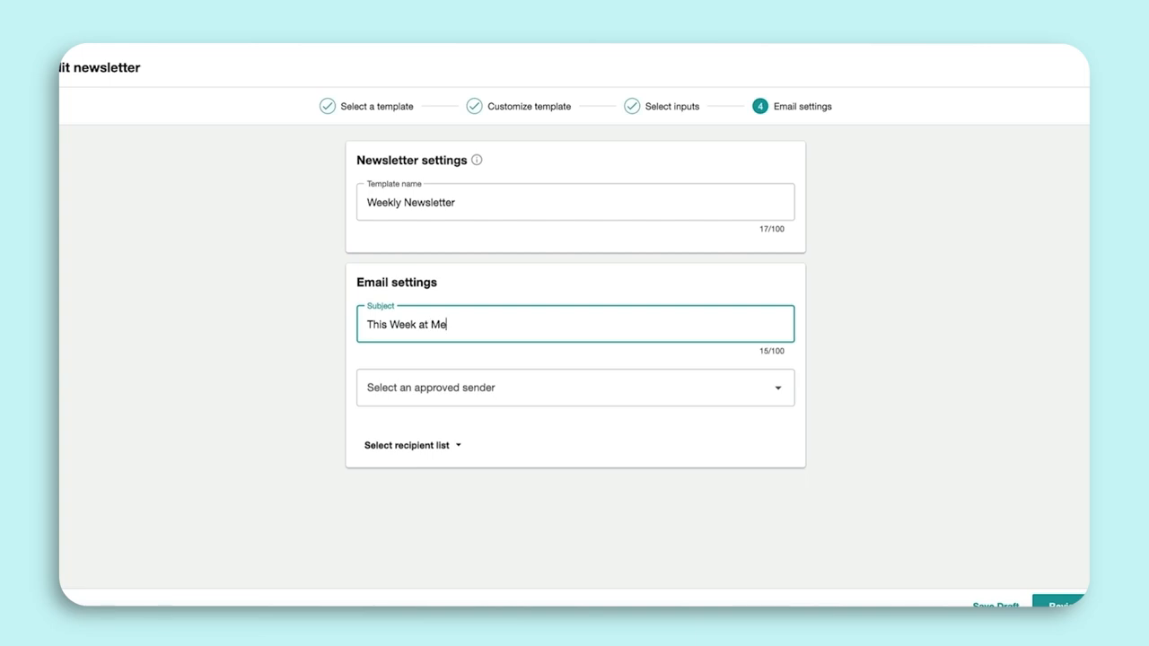
{"action": "type", "text": "ltwater"}
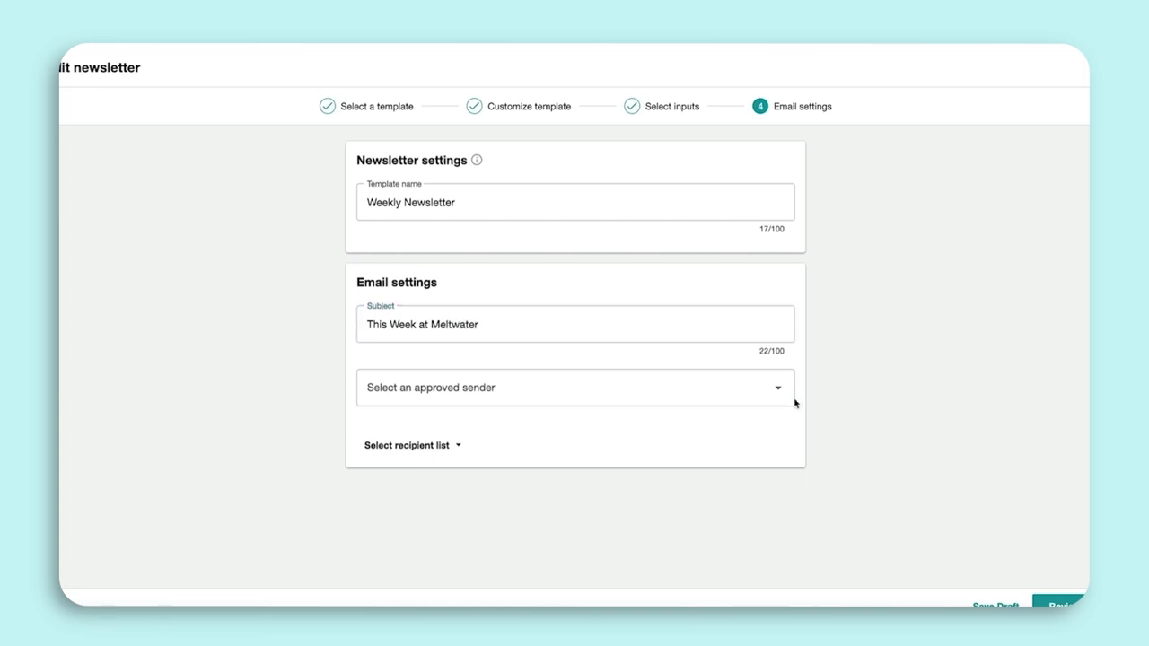
- Choose an approved sender and bring up the recipient list choices
{"action": "left_click", "coordinate": [575, 386]}
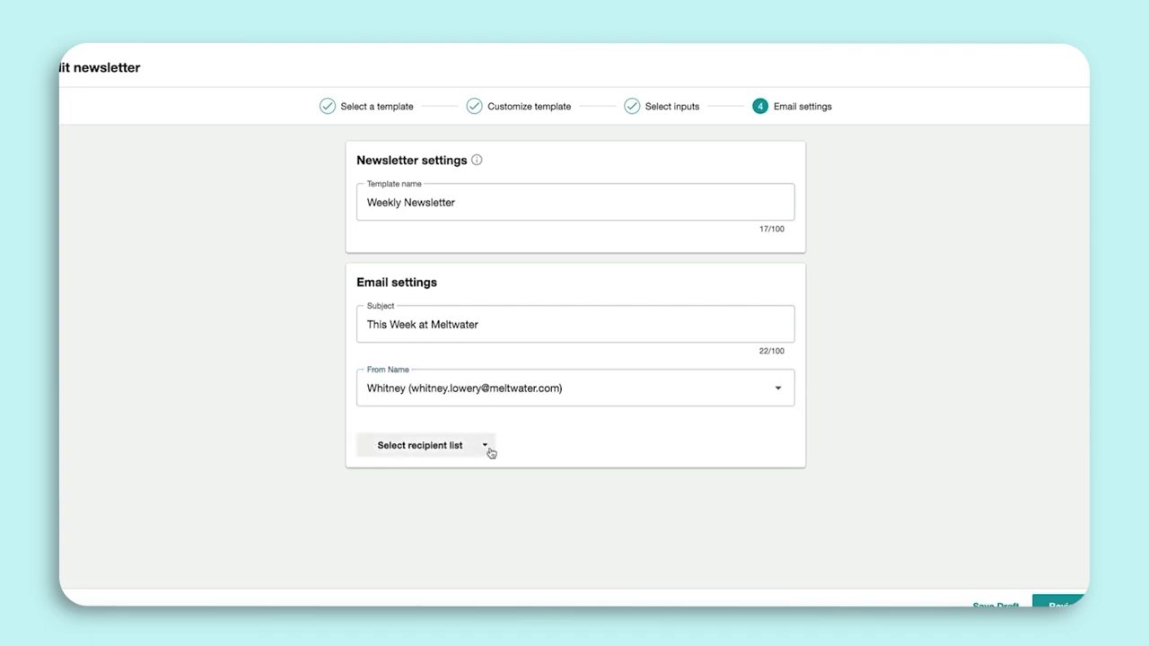
{"action": "left_click", "coordinate": [421, 444]}
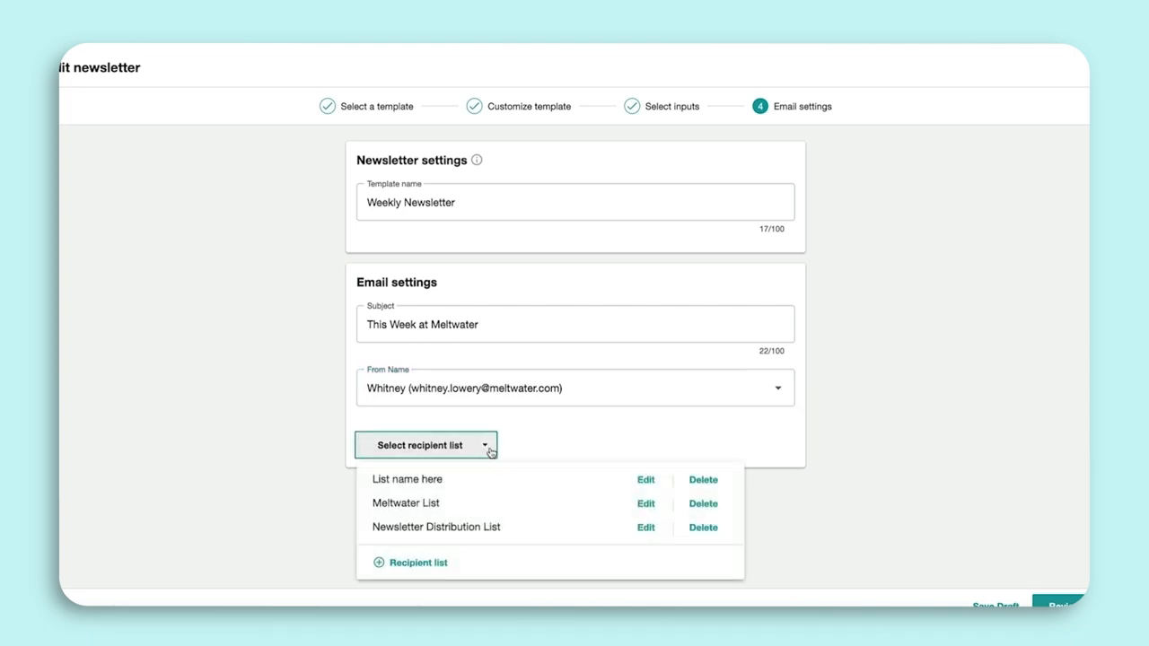
{"action": "mouse_move", "coordinate": [490, 465]}
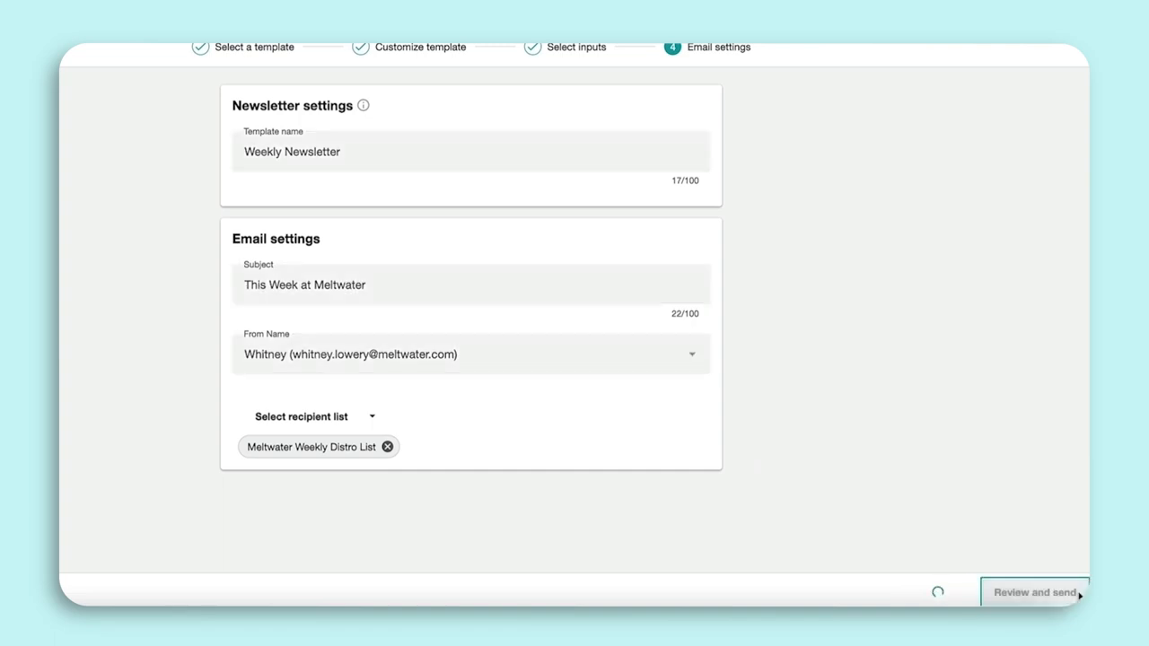
- Review the finished email, checking the mobile preview and then the desktop preview
{"action": "left_click", "coordinate": [1034, 593]}
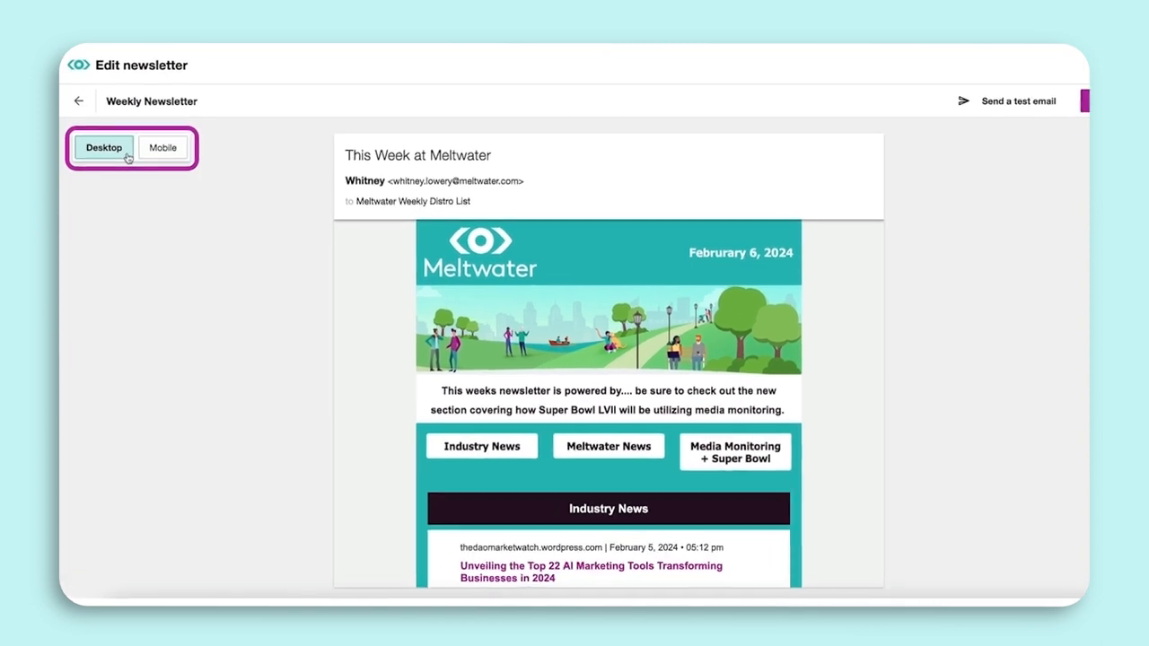
{"action": "left_click", "coordinate": [164, 145]}
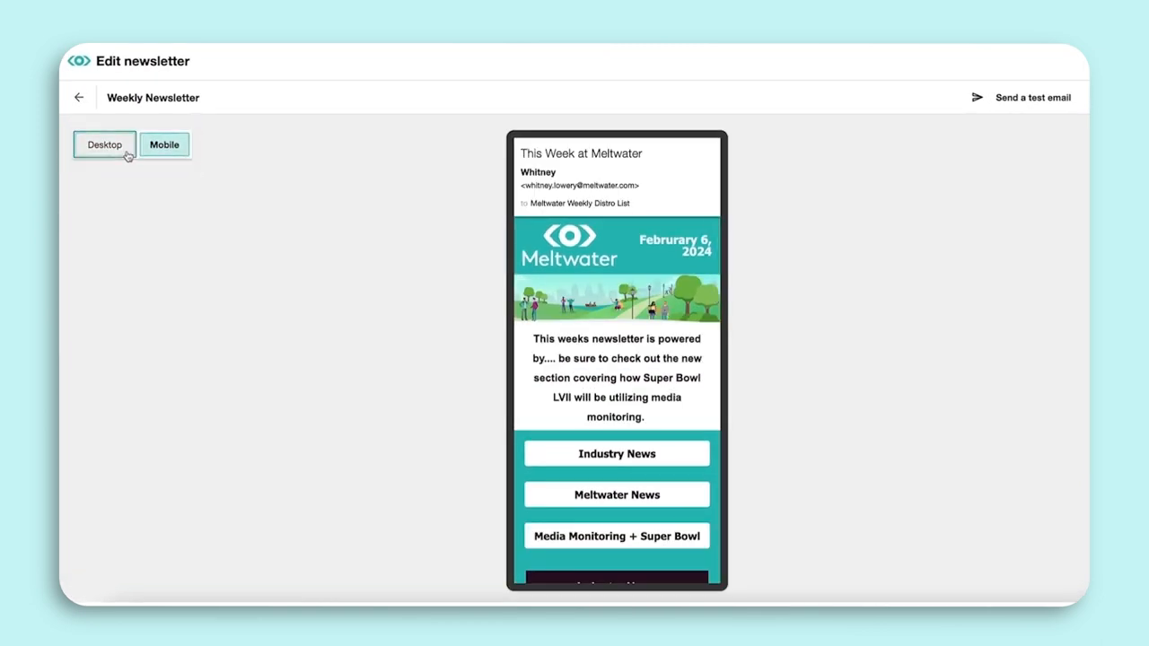
{"action": "left_click", "coordinate": [104, 144]}
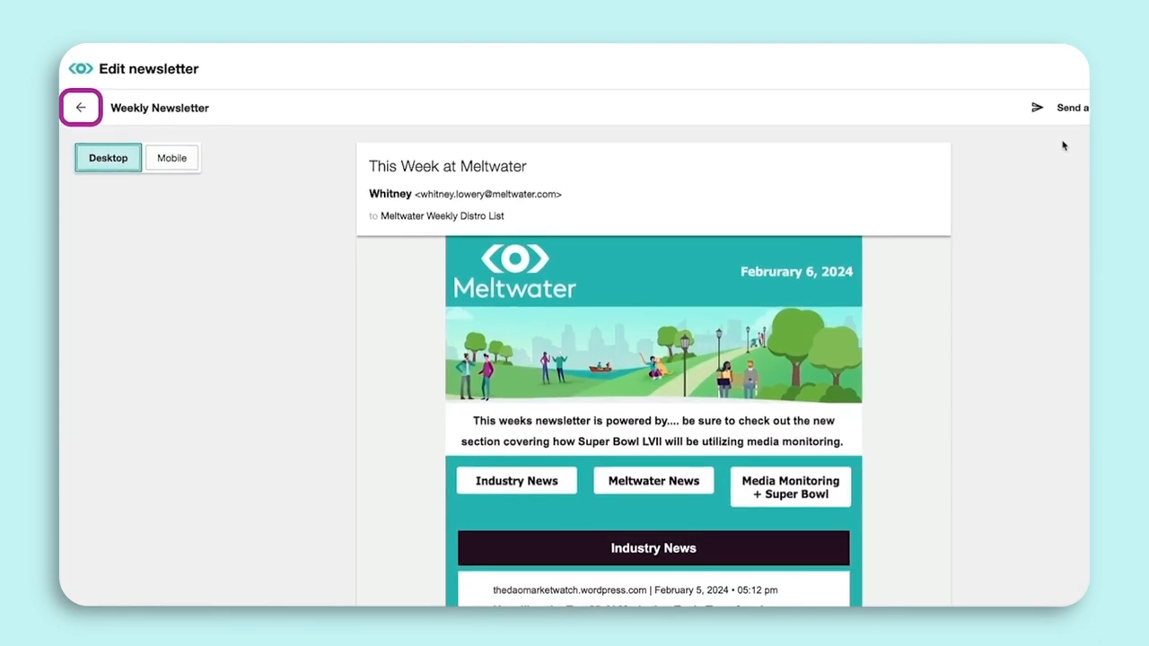
{"action": "left_click", "coordinate": [1071, 108]}
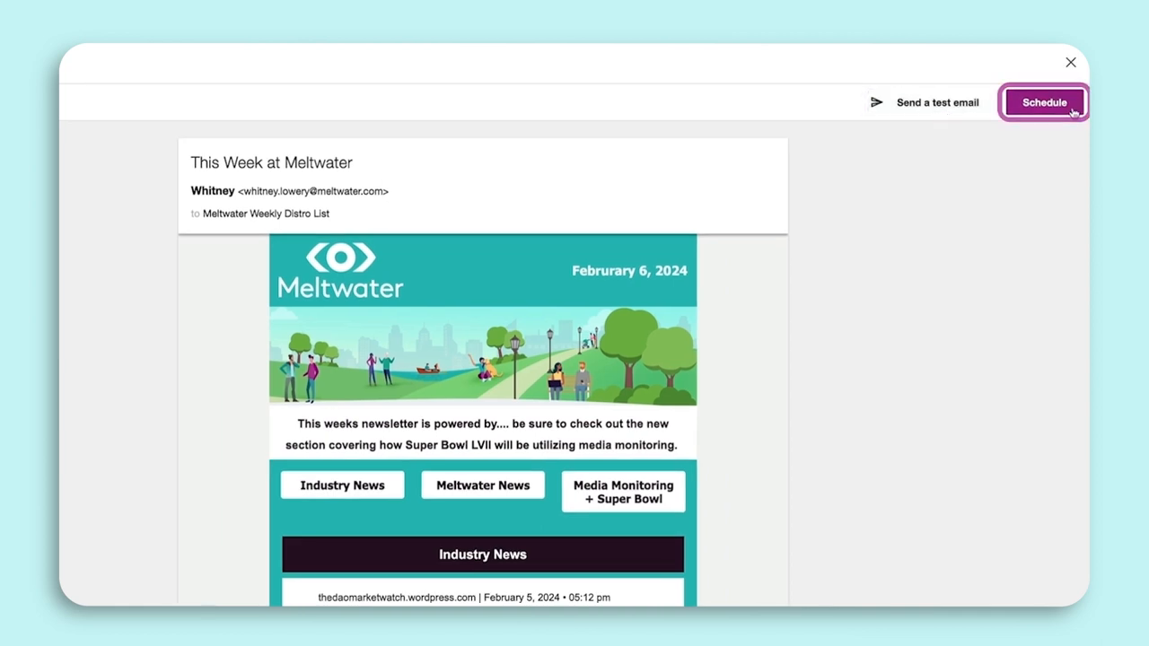
- Schedule the newsletter to send later on Feb 6 at hour 08 and confirm
{"action": "left_click", "coordinate": [1042, 102]}
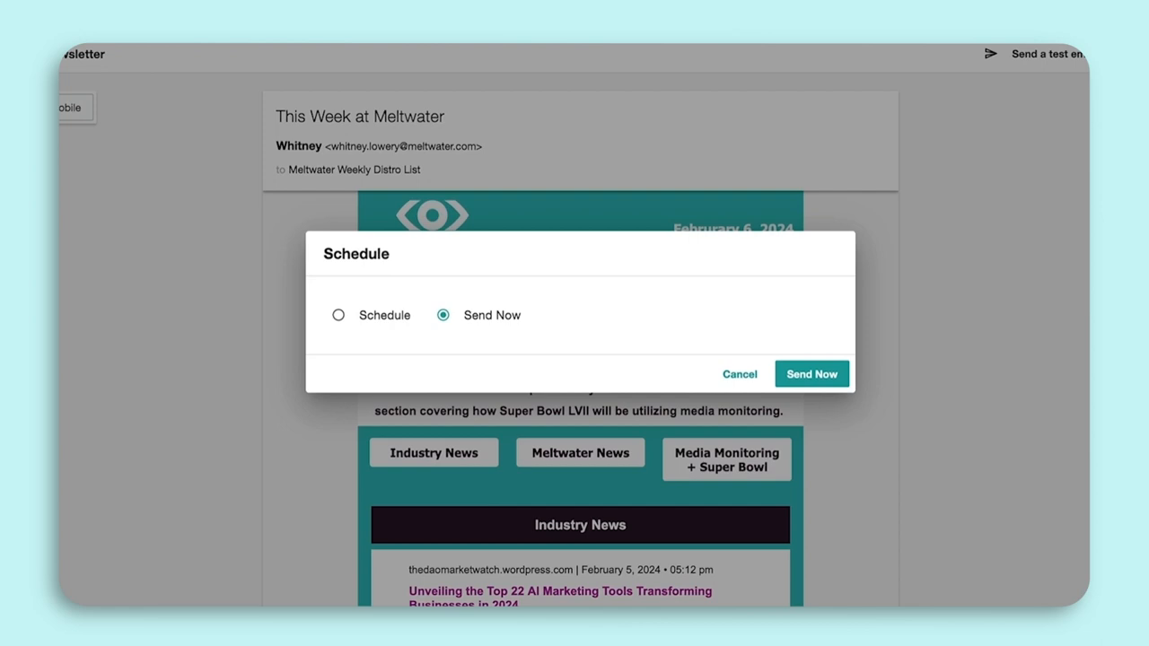
{"action": "left_click", "coordinate": [338, 315]}
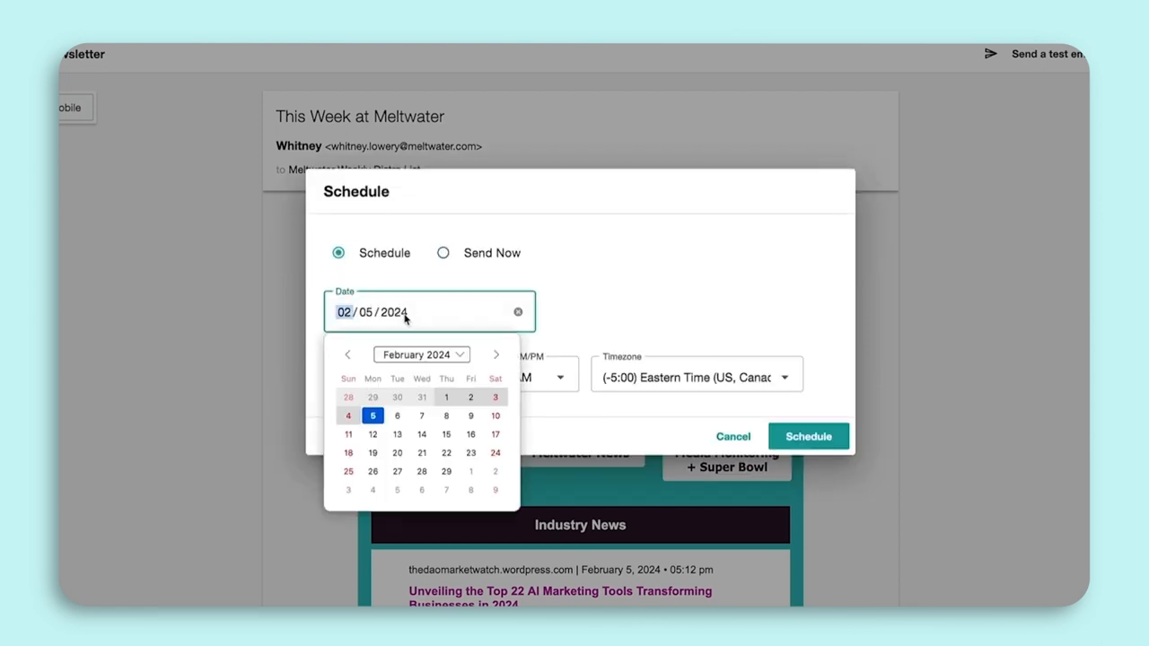
{"action": "left_click", "coordinate": [396, 416]}
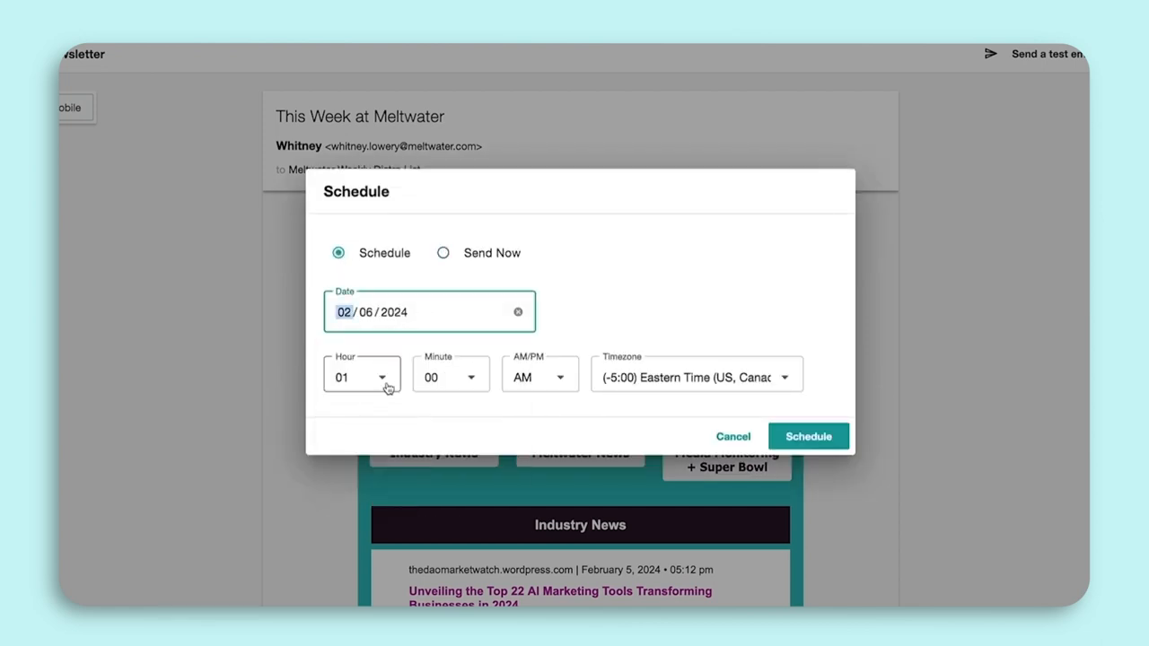
{"action": "left_click", "coordinate": [381, 376]}
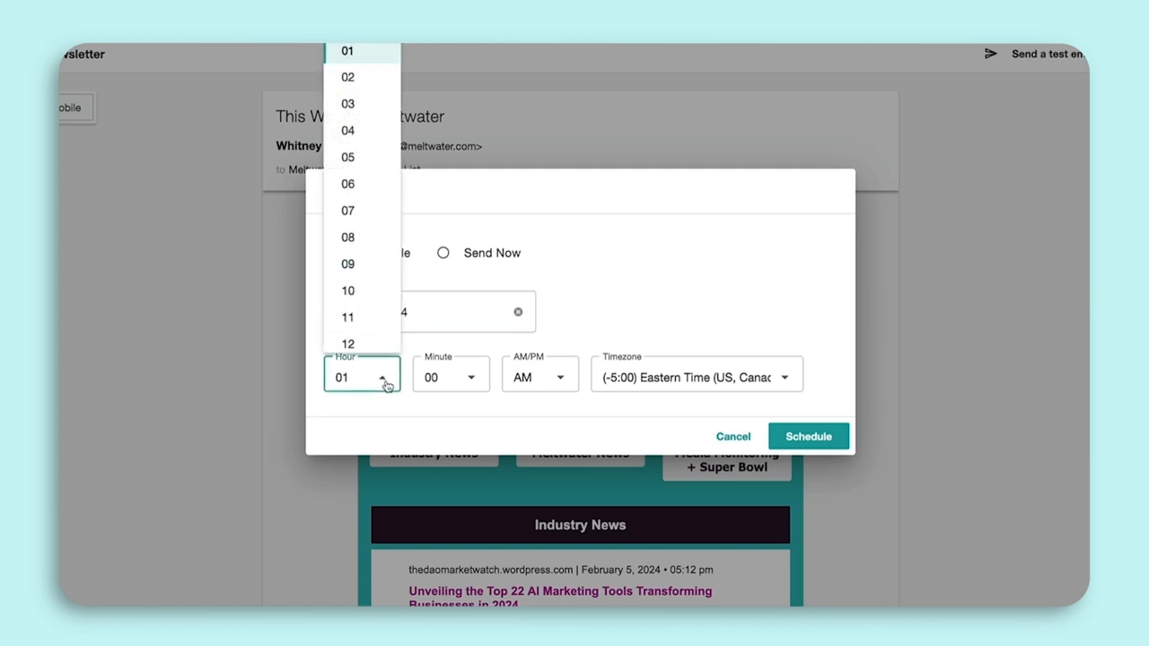
{"action": "left_click", "coordinate": [347, 237]}
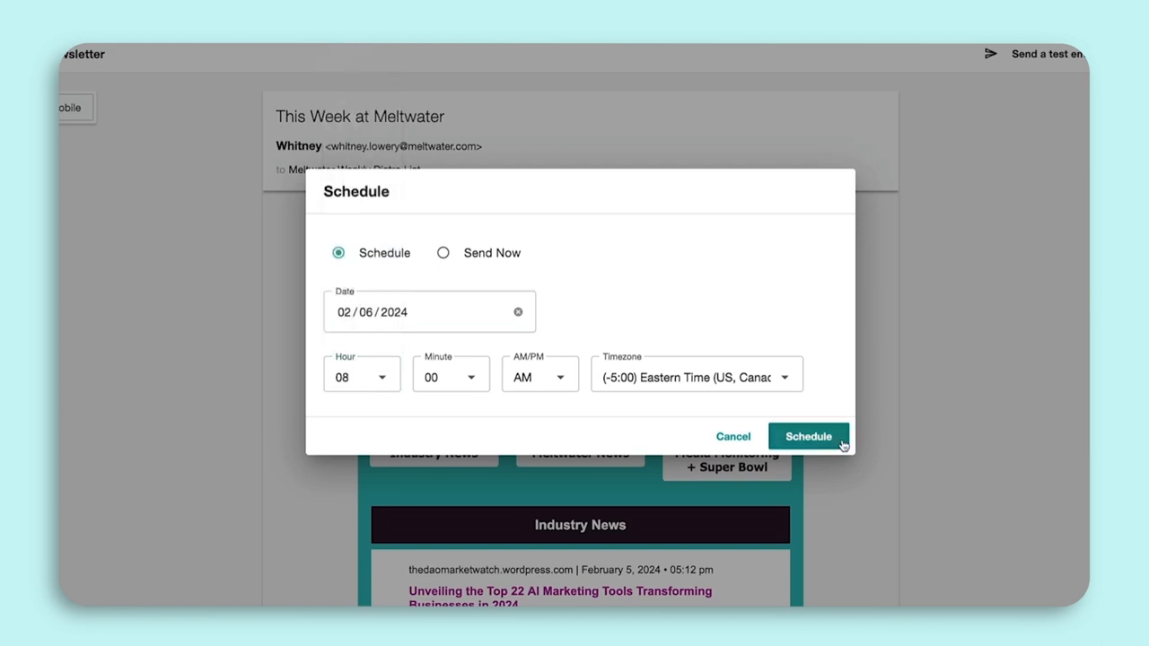
{"action": "left_click", "coordinate": [806, 436]}
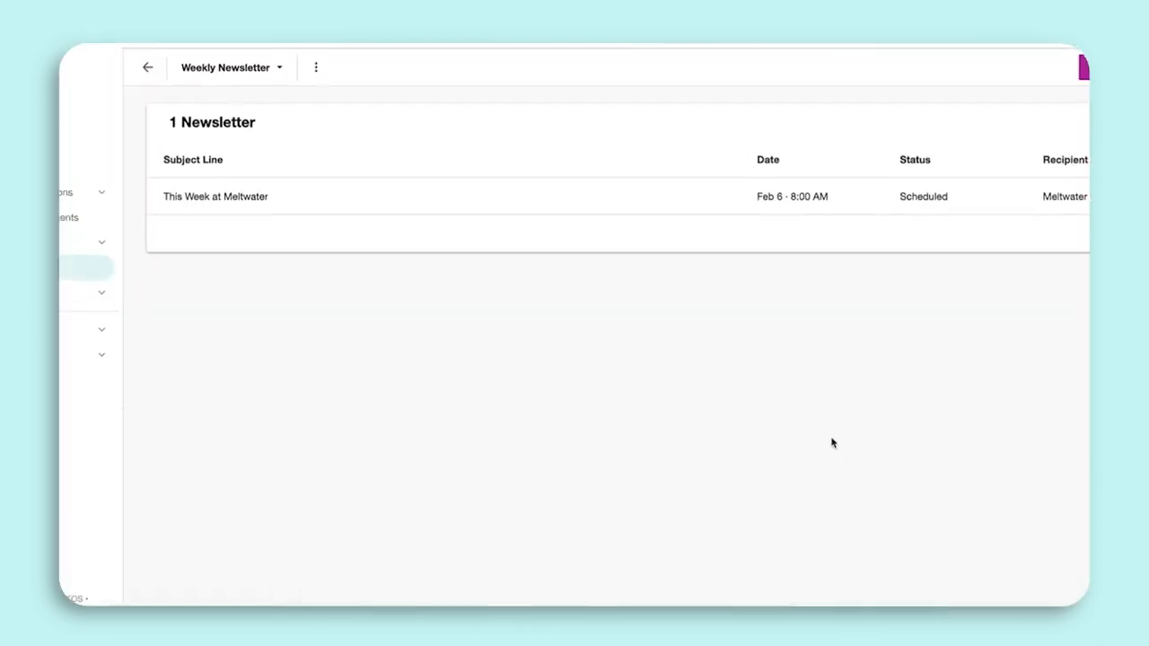